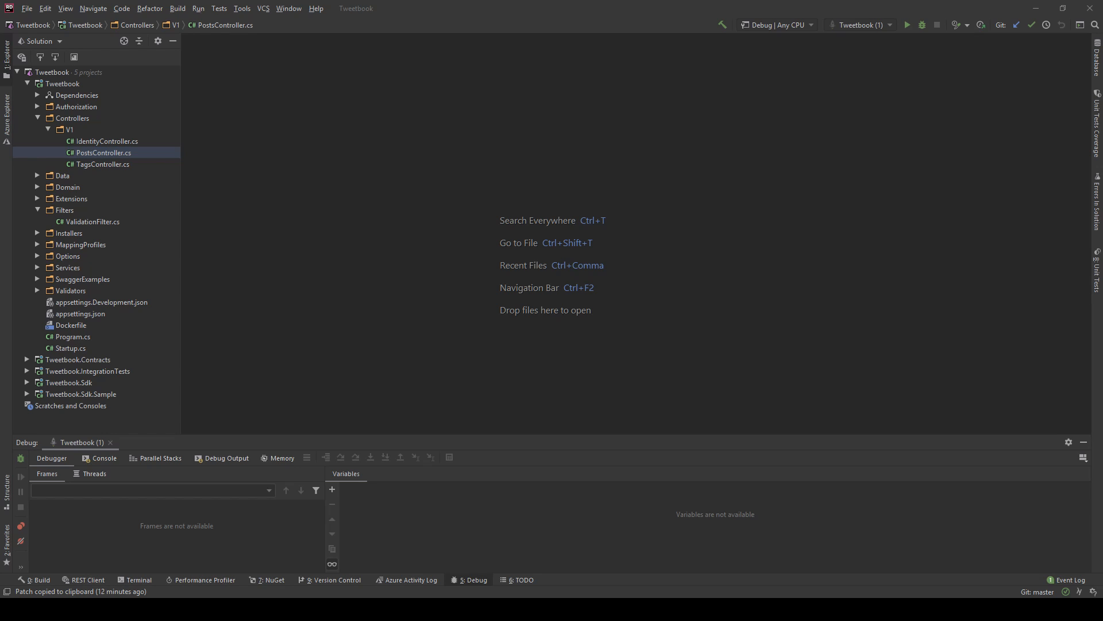
mouse_move(173, 330)
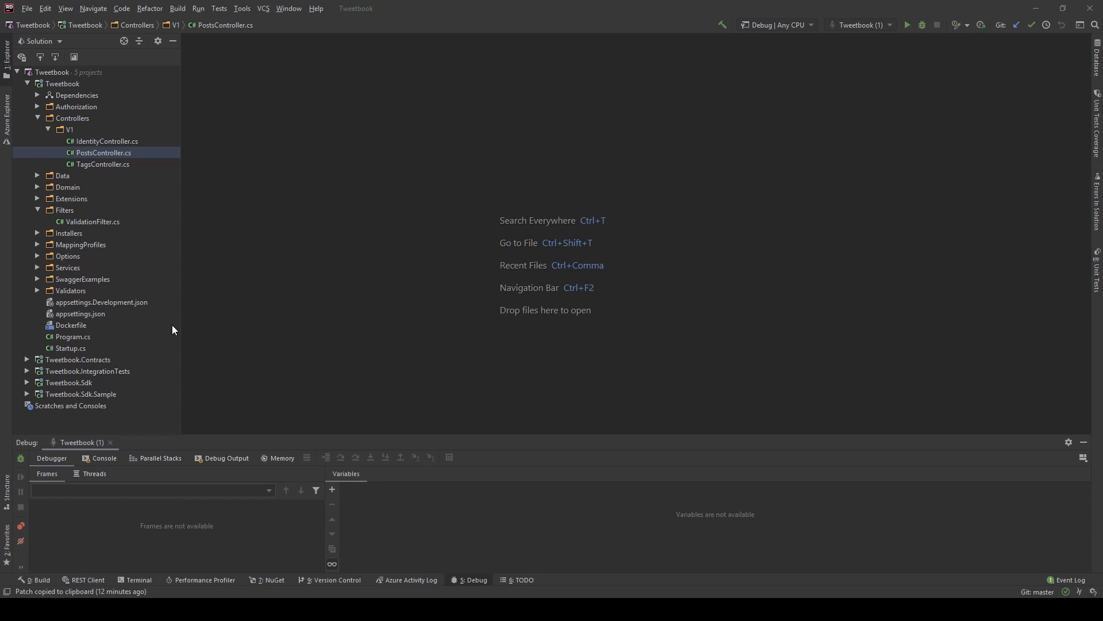
mouse_move(179, 329)
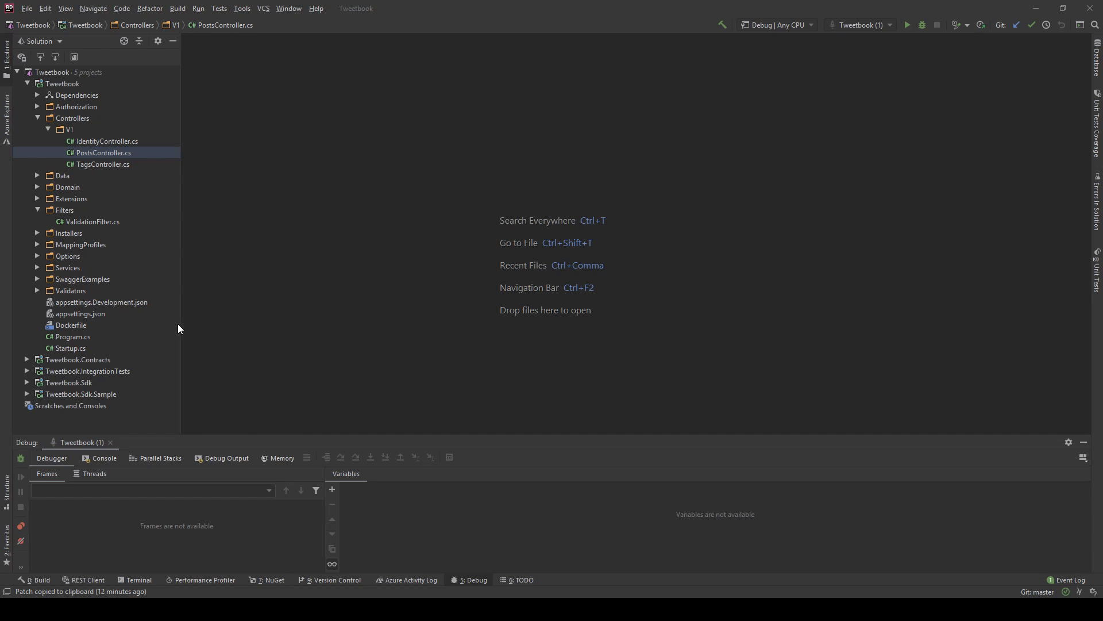
mouse_move(134, 249)
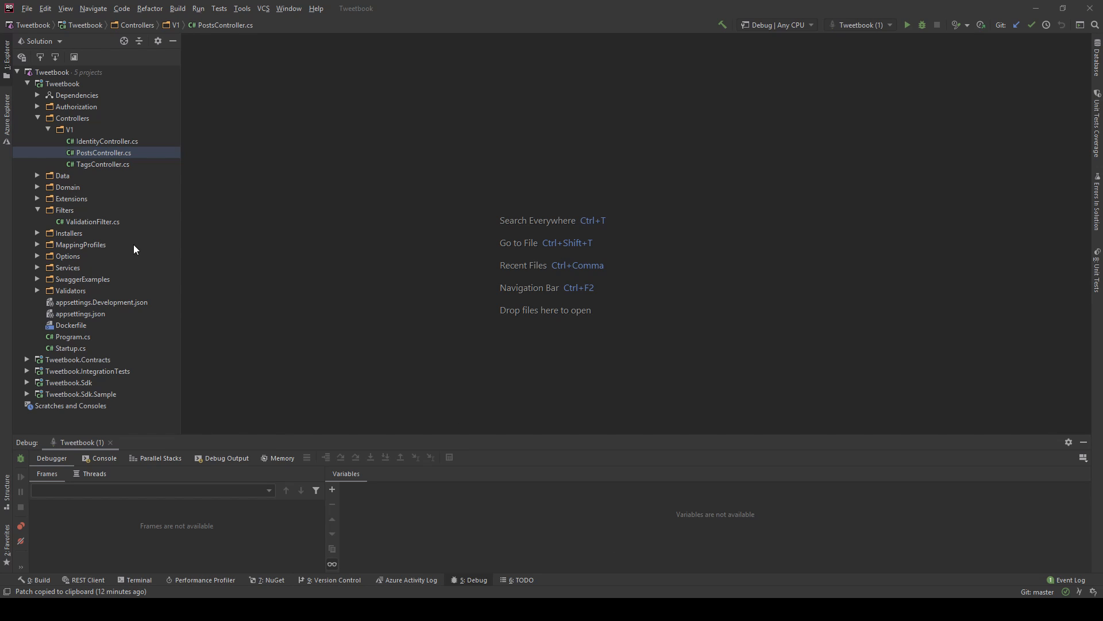
Create ApiKeyAuthAttribute in Filters, inheriting Attribute and IAsyncActionFilter with a generated OnActionExecutionAsync stub.
right_click(65, 209)
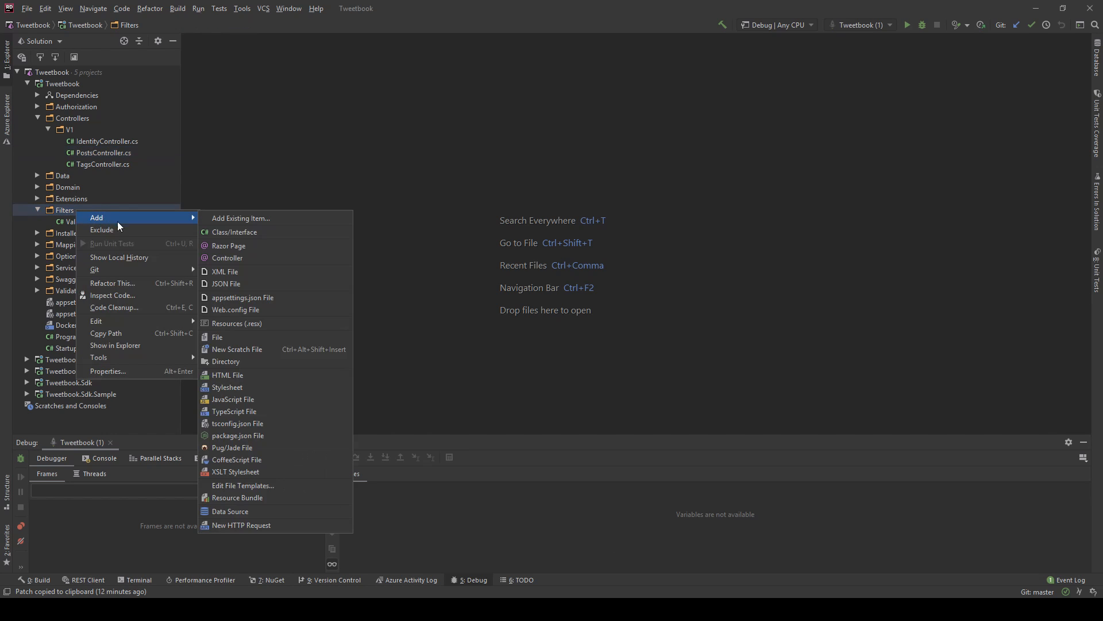
left_click(235, 233)
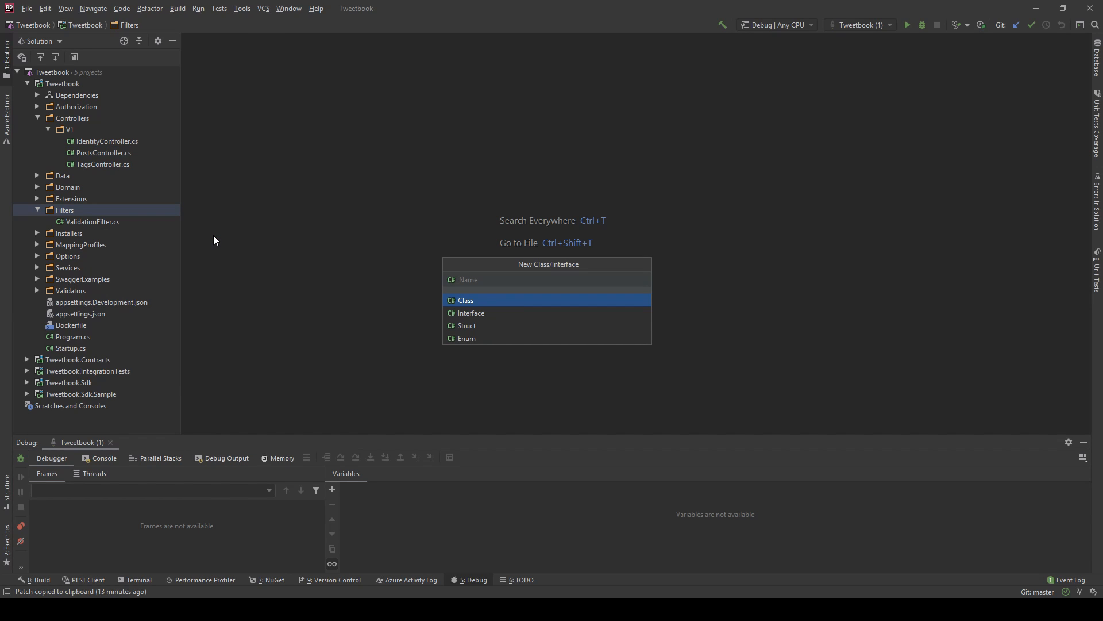
type("ApiKeyAuth")
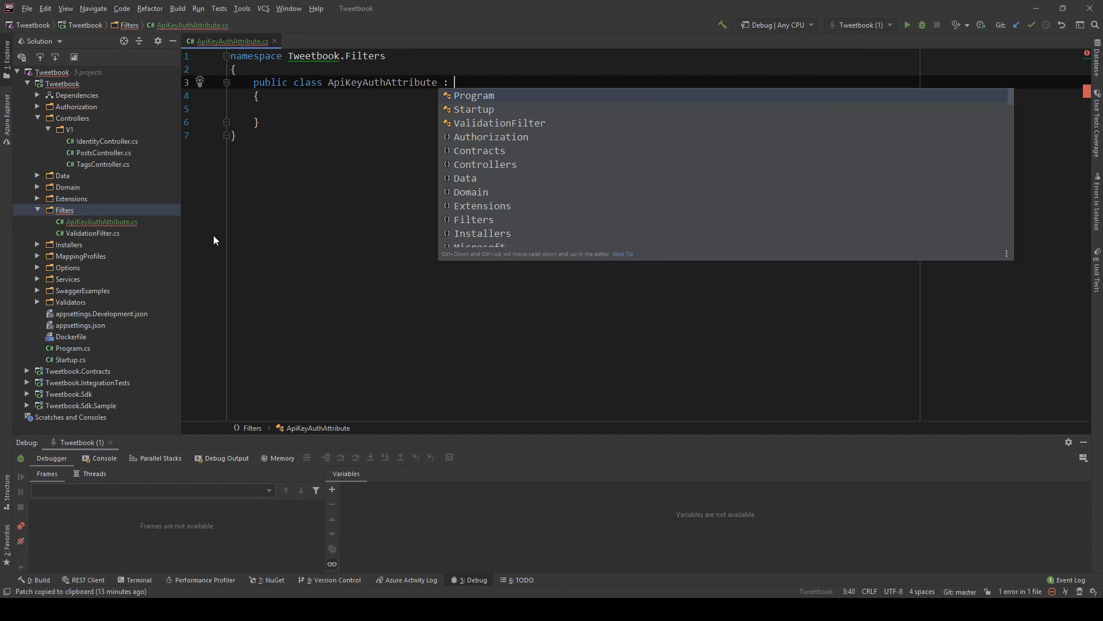
type("Attribute, IAsyncActionFilter")
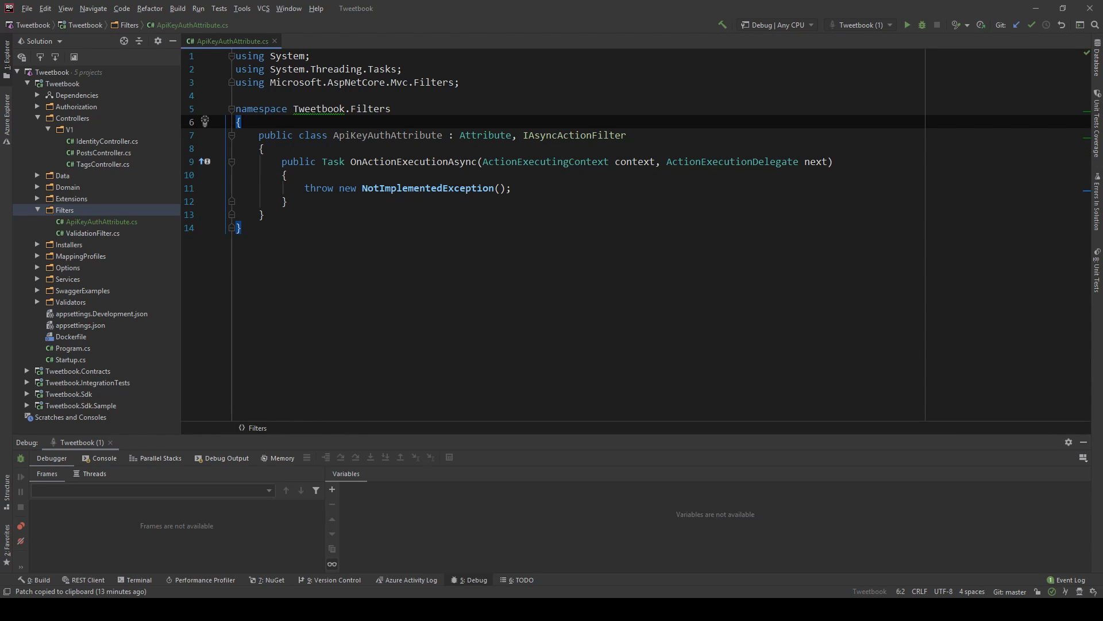
Replace the NotImplementedException throw with an async method body that awaits next().
double_click(572, 134)
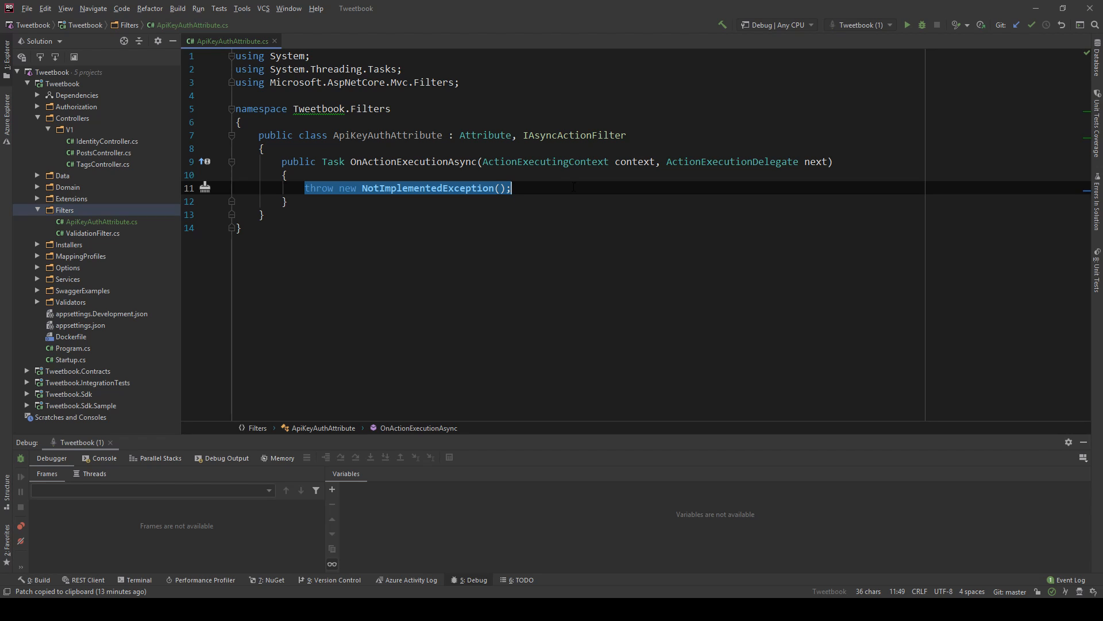
key("Delete")
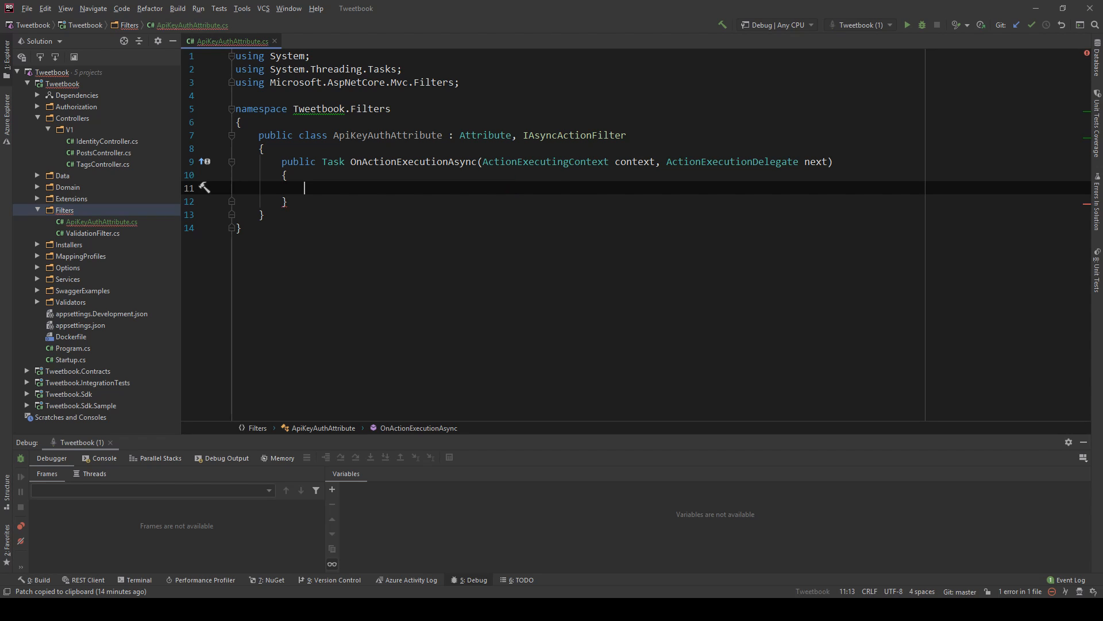
type("asy")
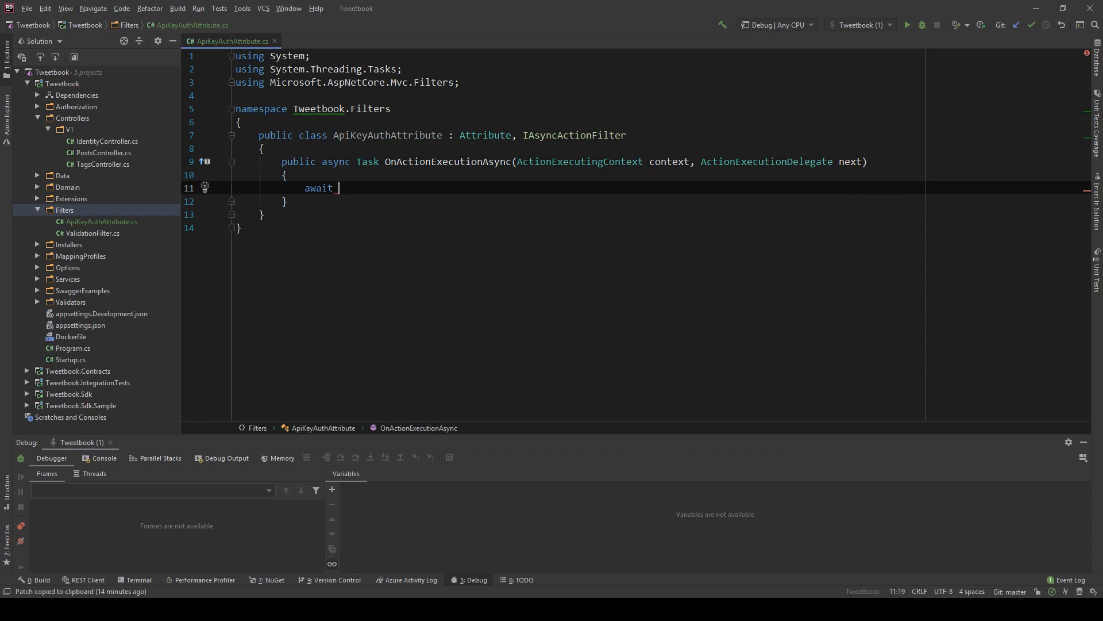
type("next();")
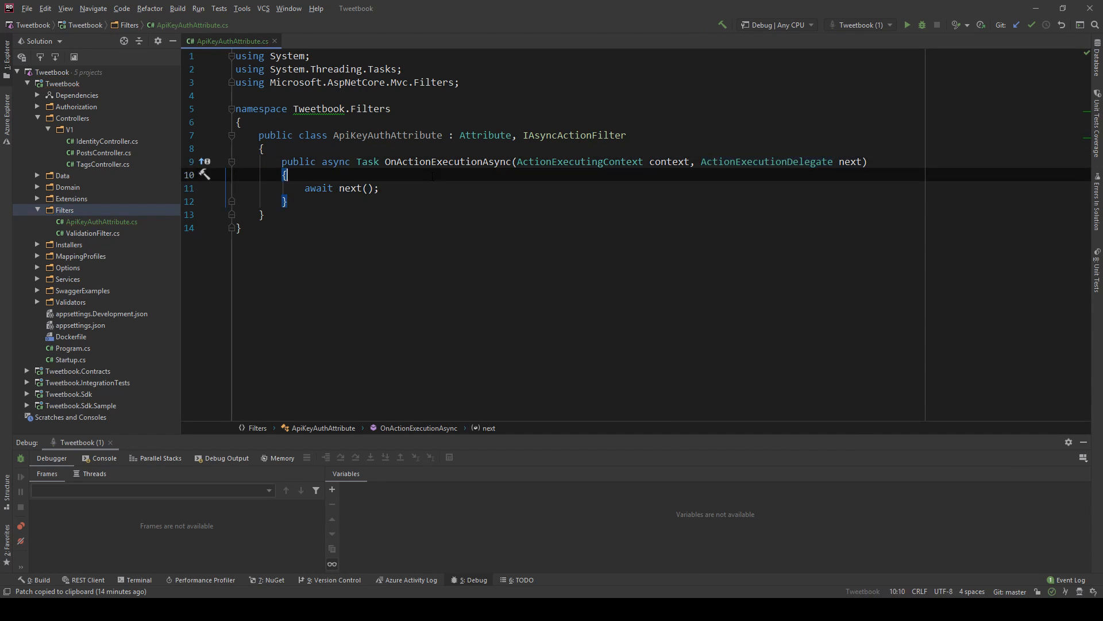
Sketch temporary //before and //after comments around next(), then remove them.
type("//after")
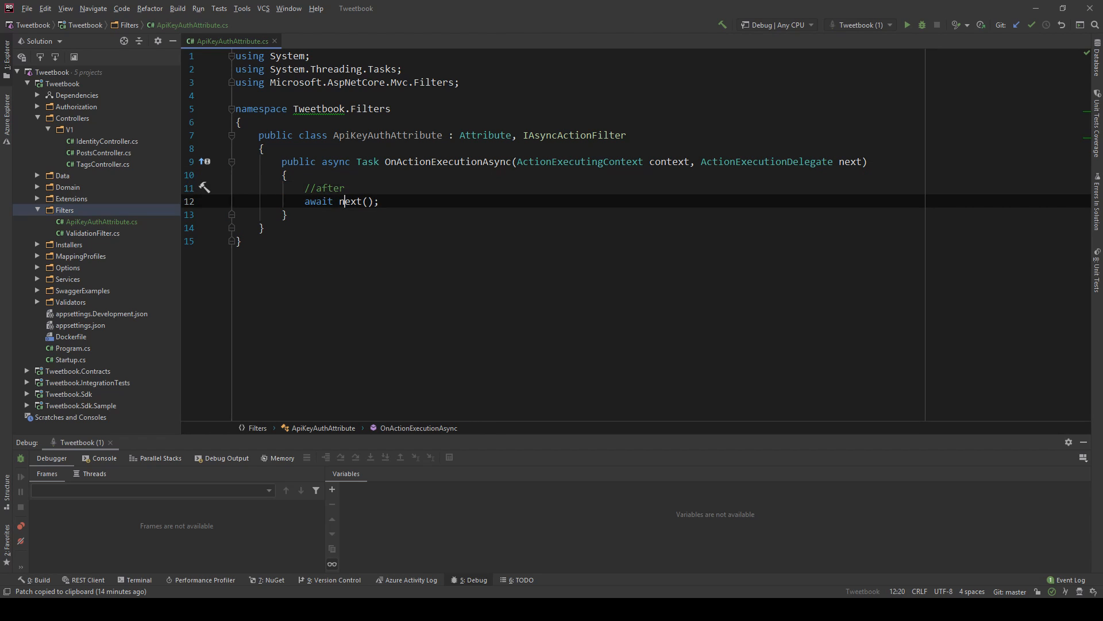
type("//")
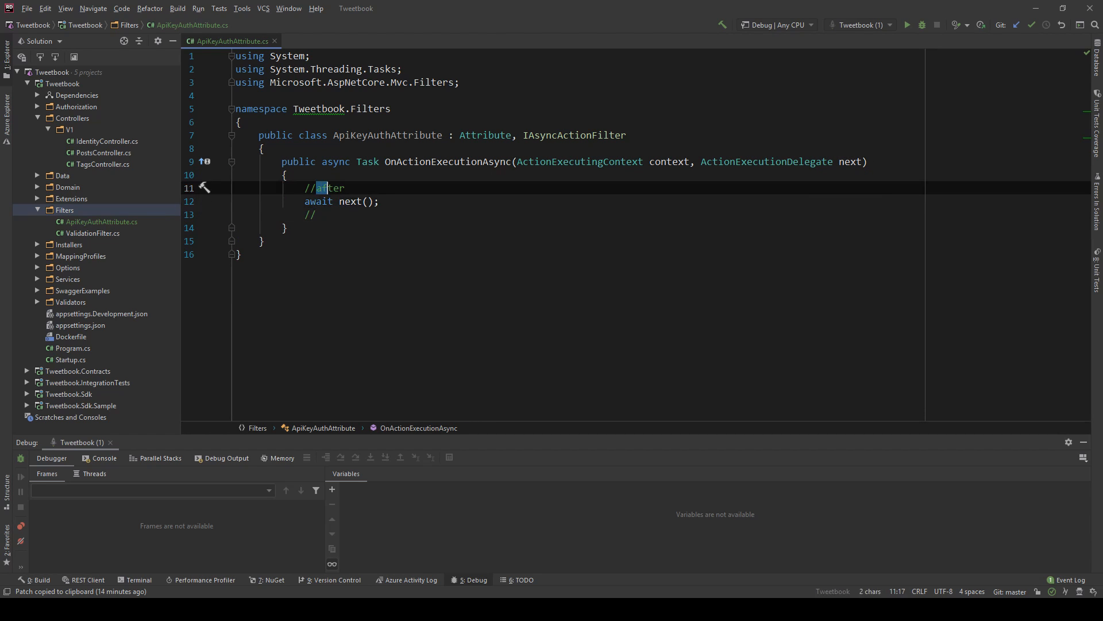
type("befo")
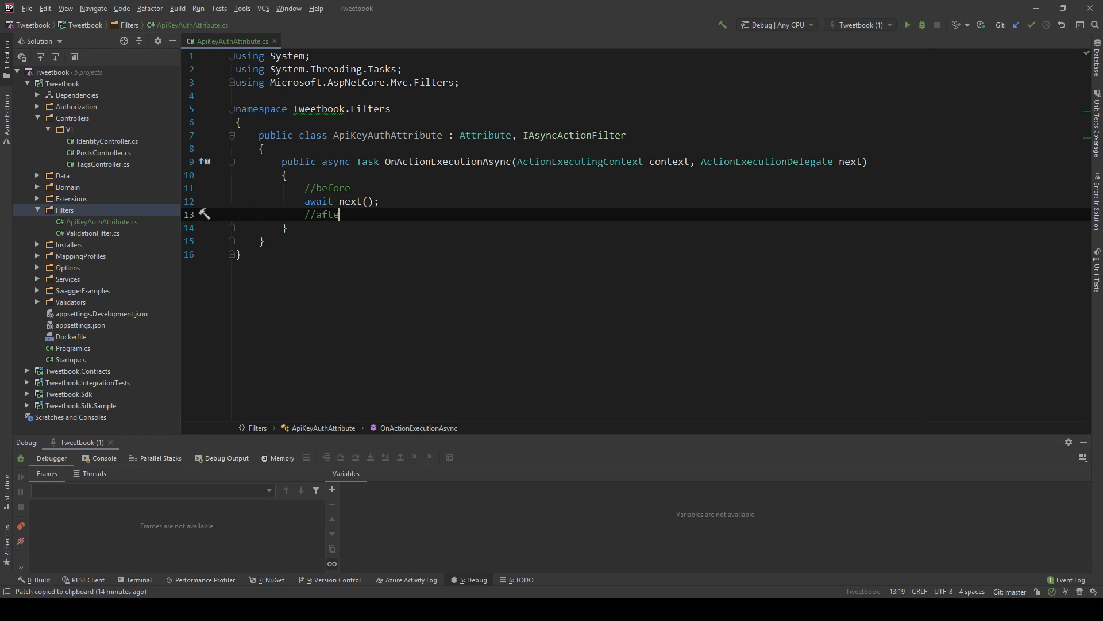
type("r")
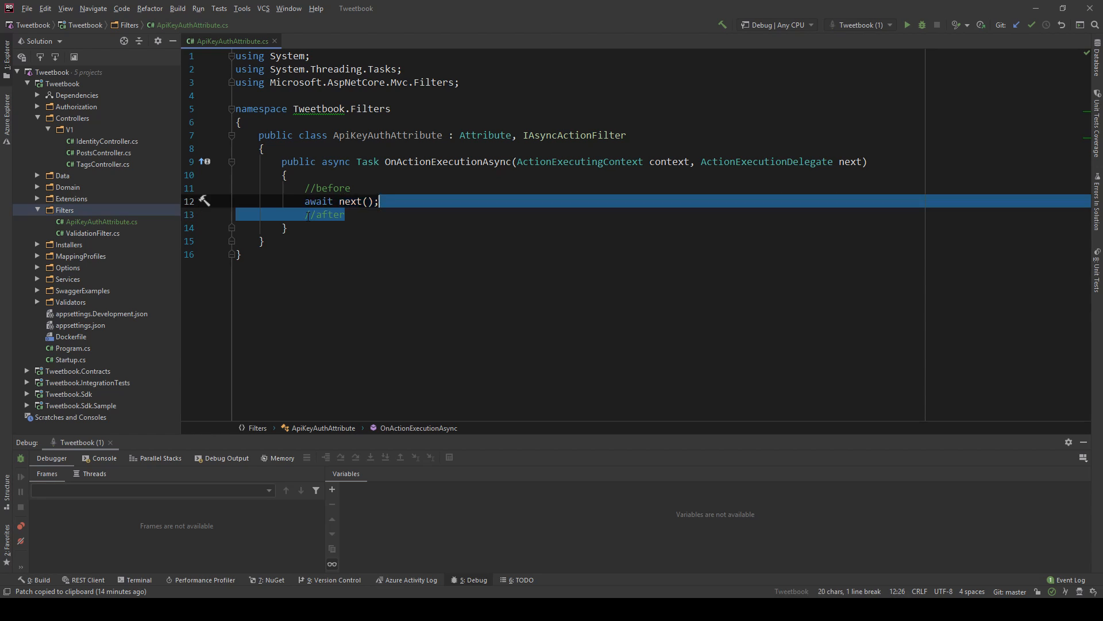
key("Delete")
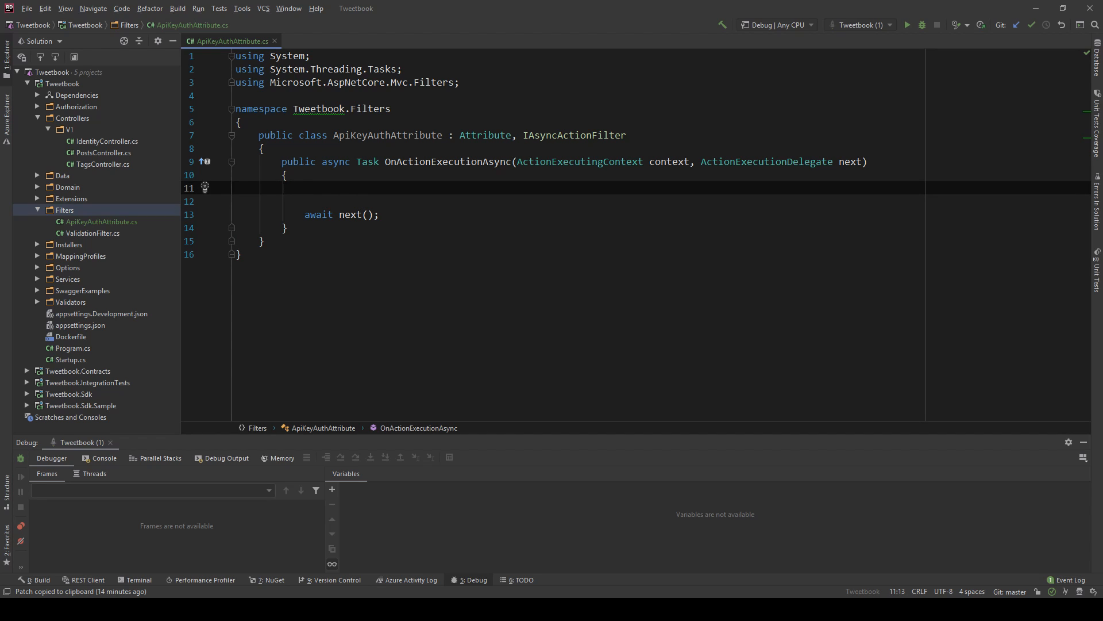
Add an "ApiKey" entry with the secret value to appsettings.json and return to ApiKeyAuthAttribute.
left_click(303, 187)
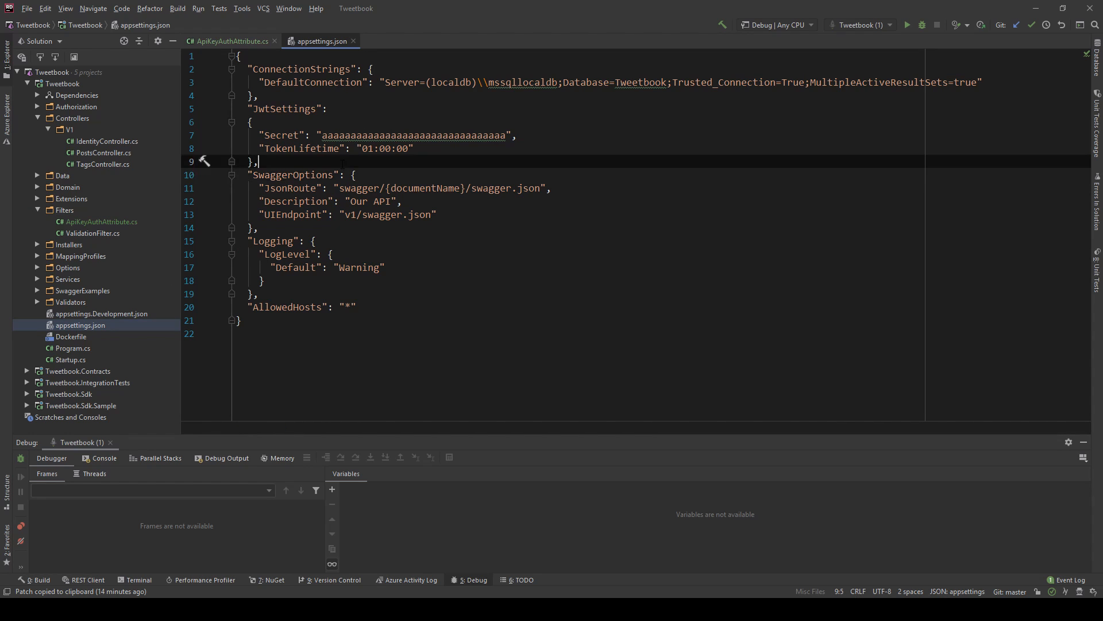
type("ApiK\"")
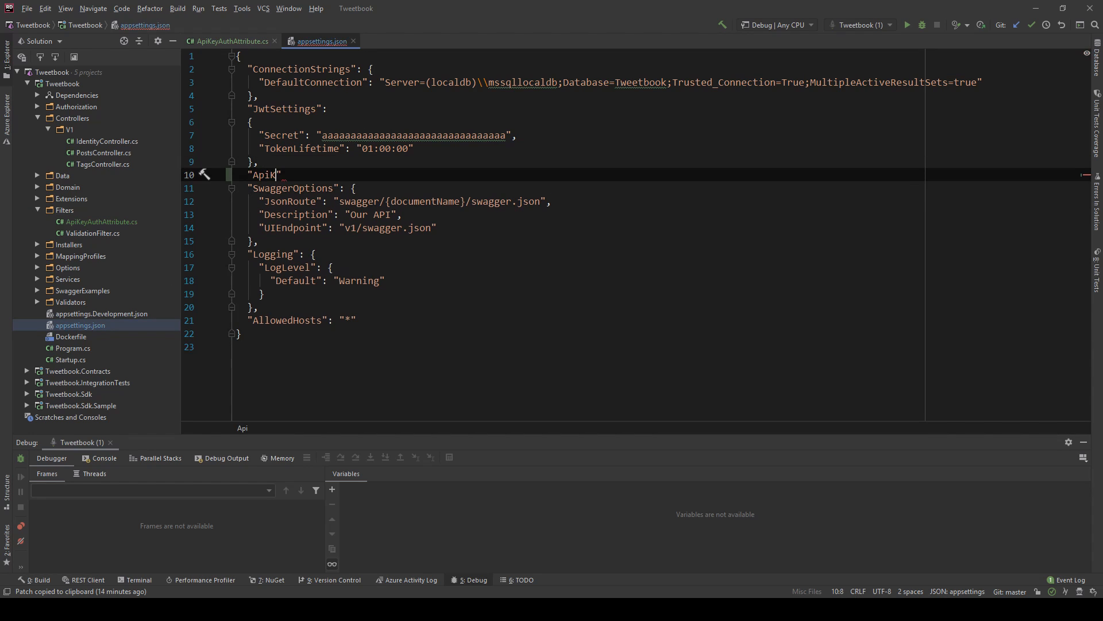
type("ey\": \"My\",")
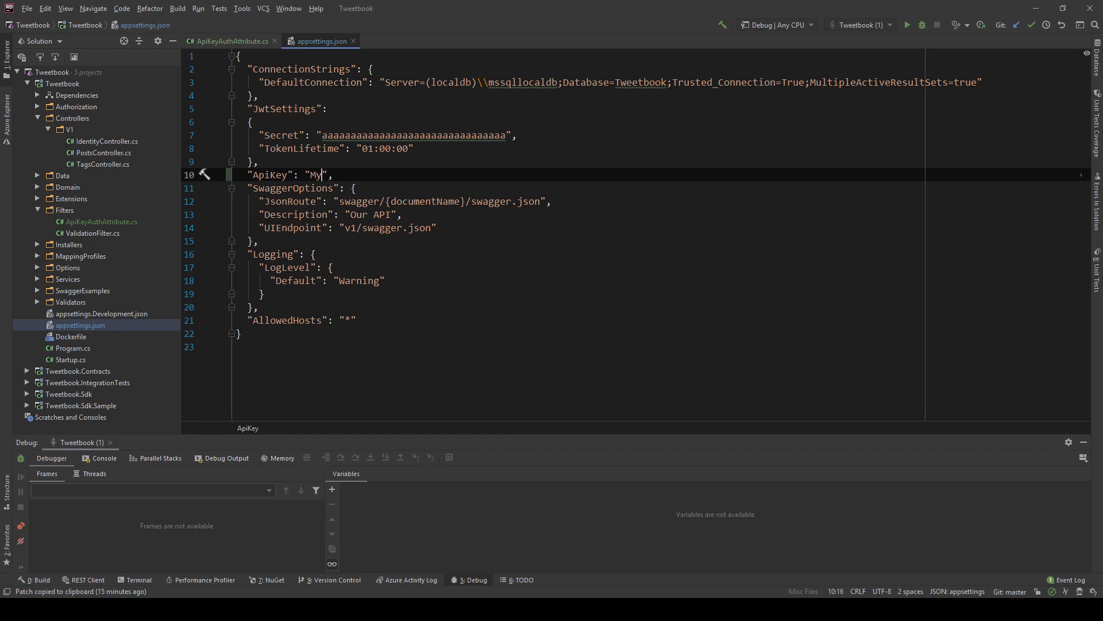
type("SecretK")
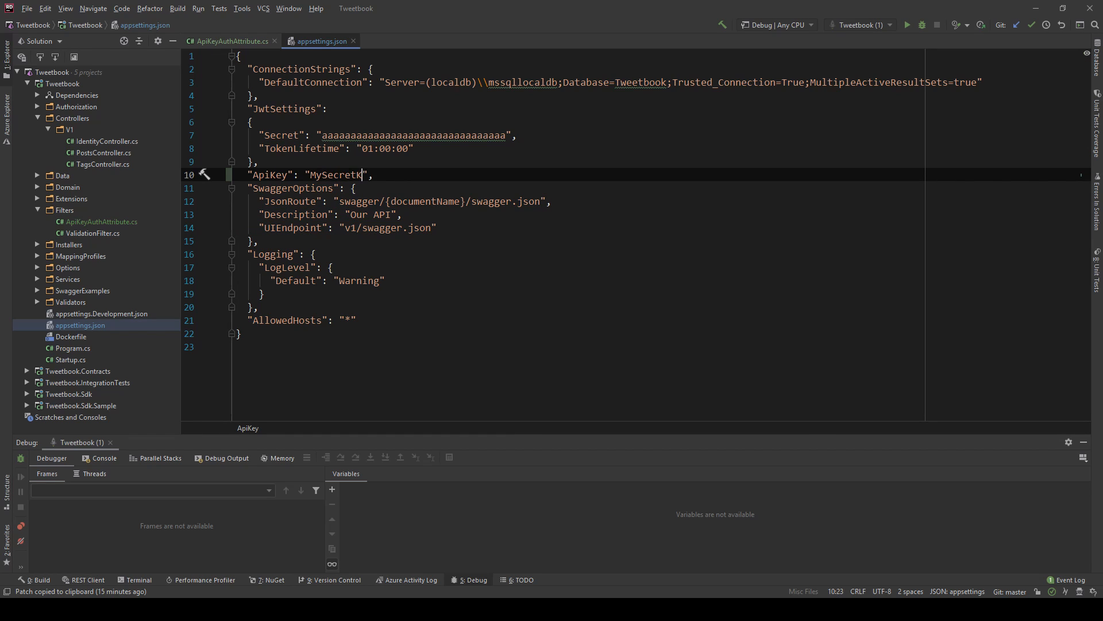
left_click(229, 41)
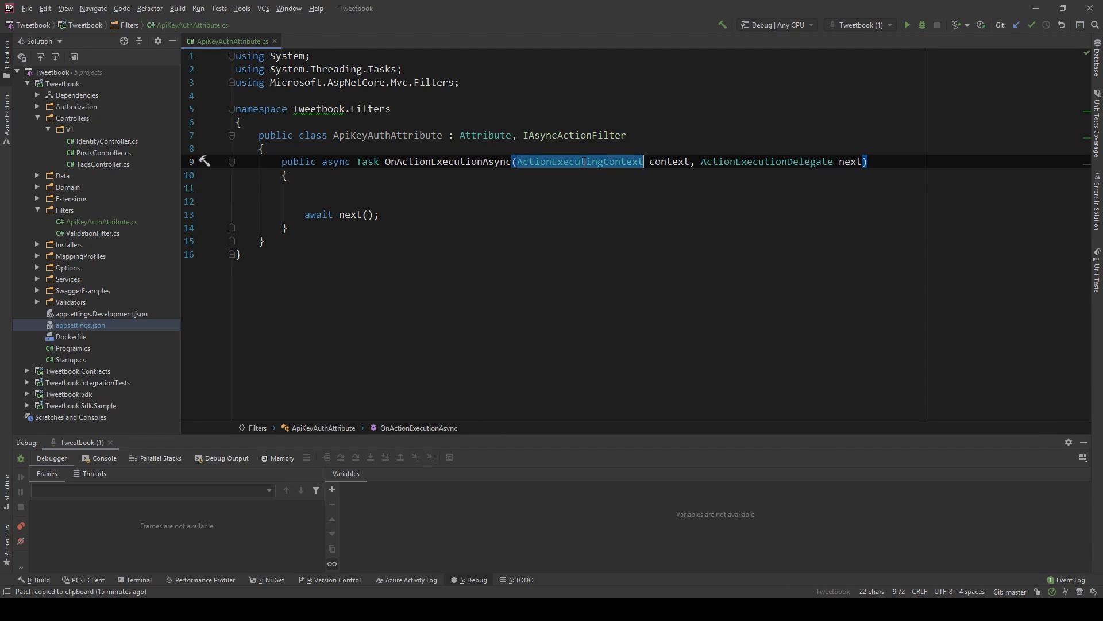
Start the header lookup with context.HttpContext.Request.Headers.
type("c")
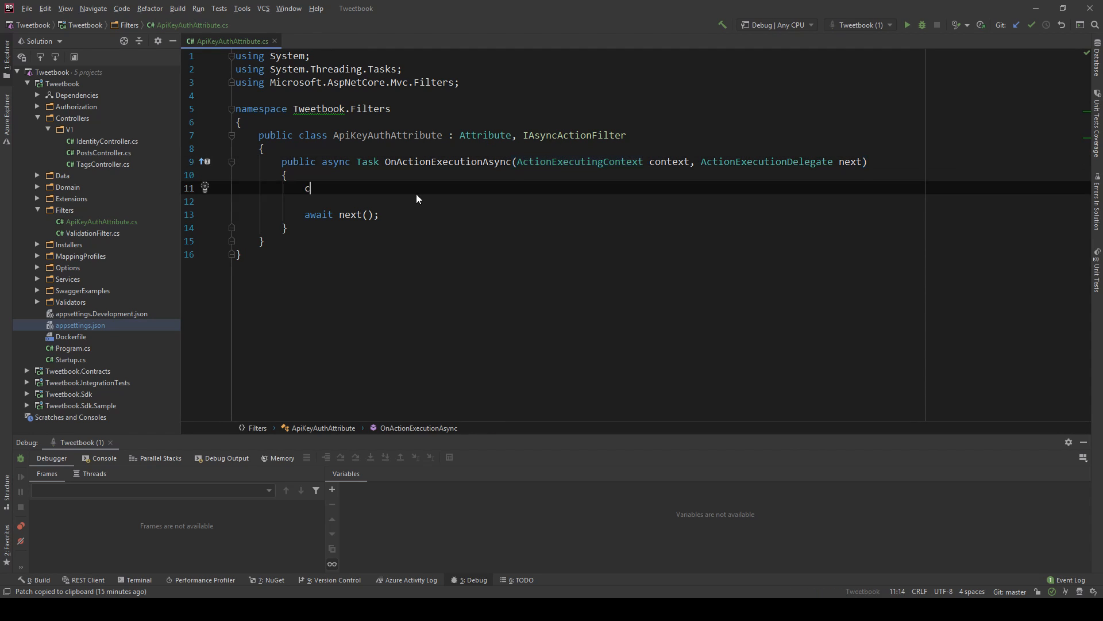
type("ontext.")
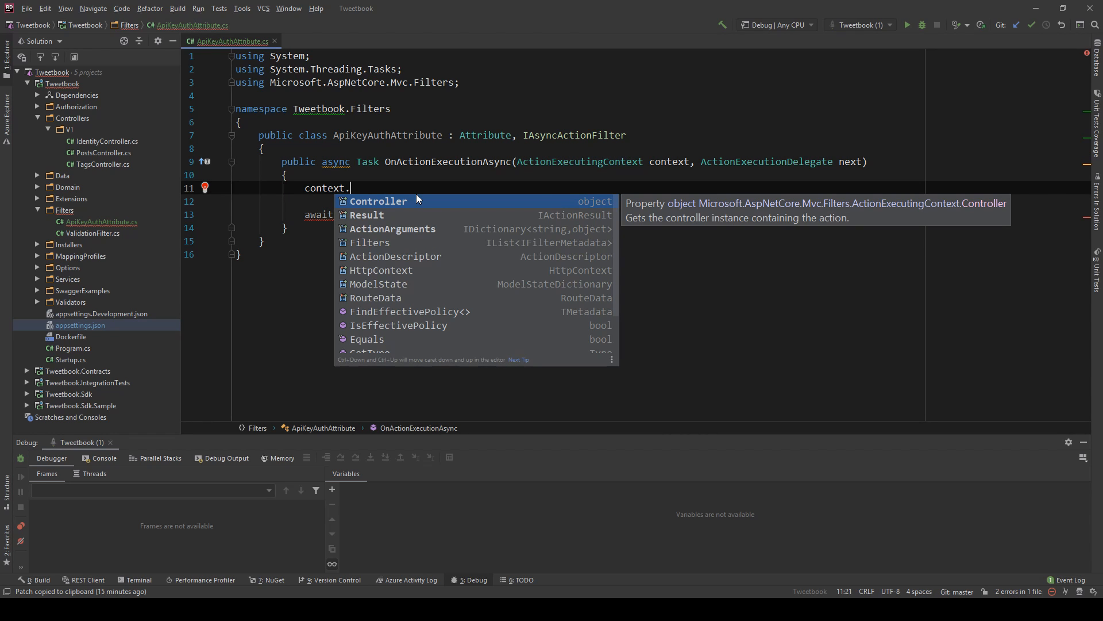
type("HttpContext.")
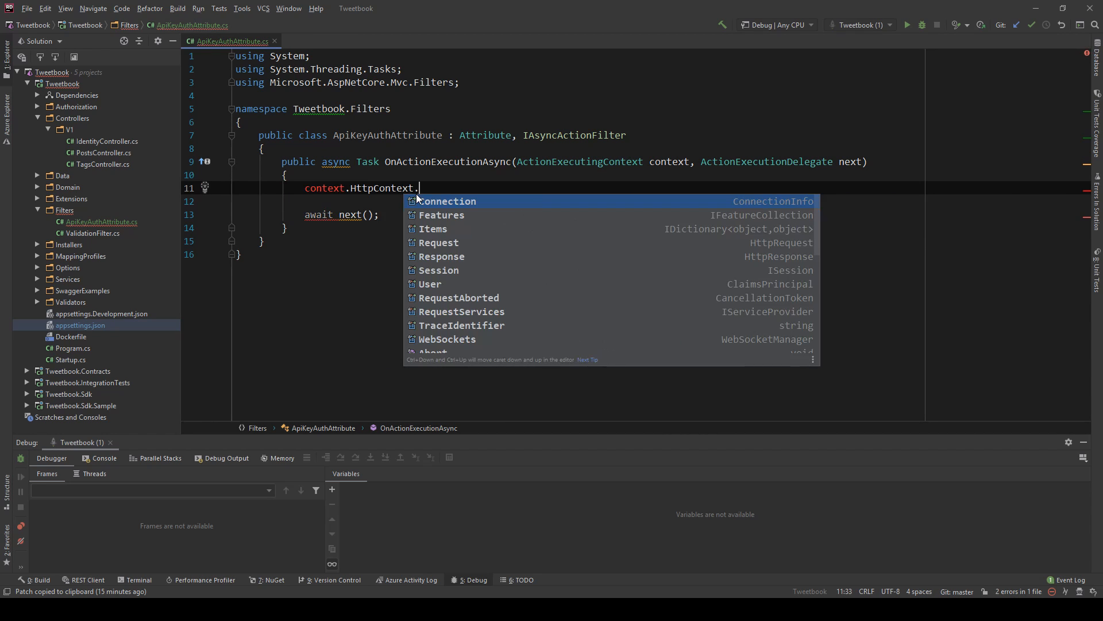
type("Request.H")
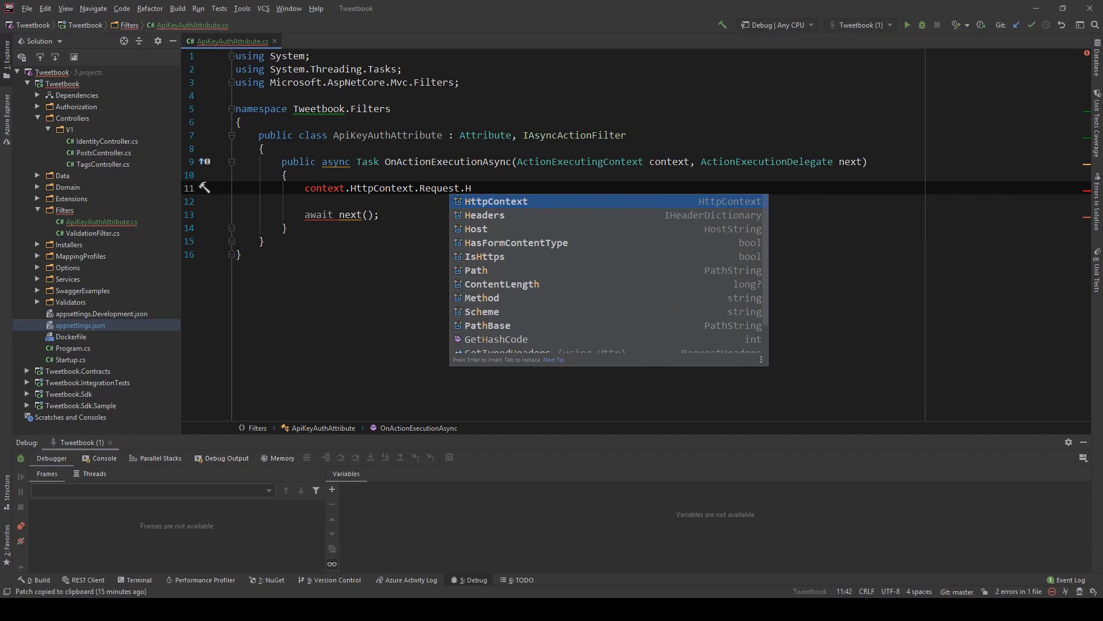
type("Headers")
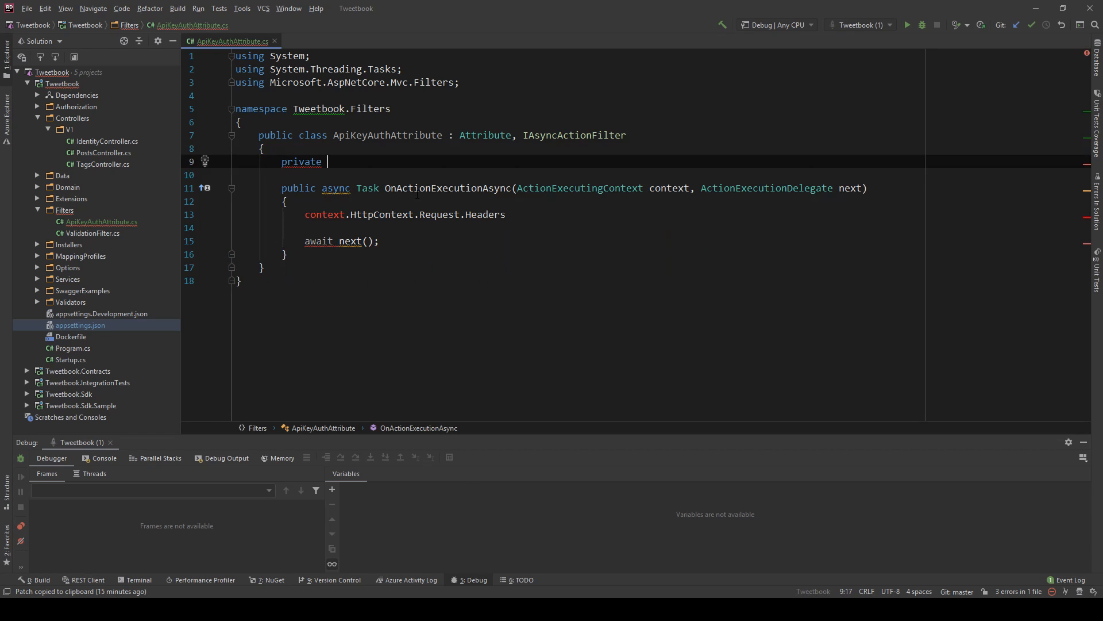
Declare the constant ApiKeyHeaderName = "ApiKey".
type("const string")
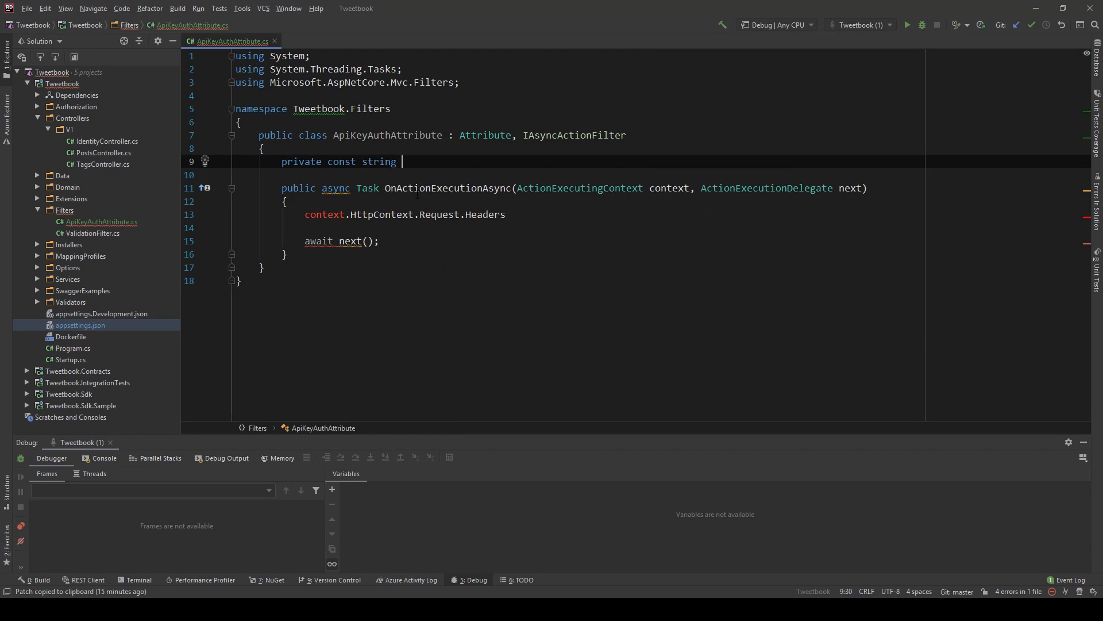
type("ApiKey")
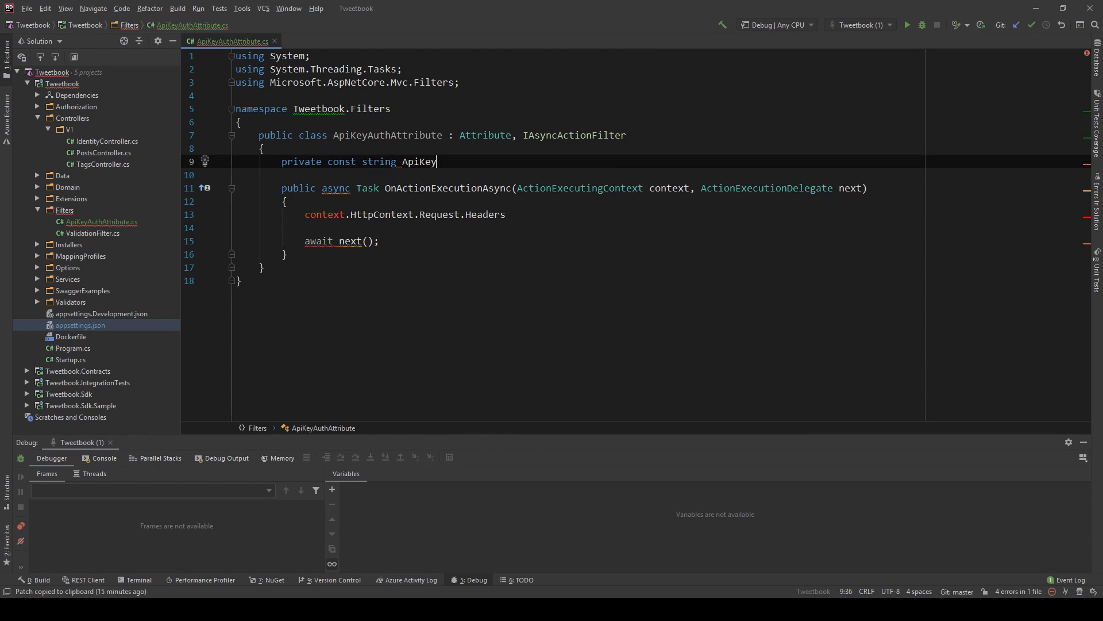
type("HeaderName =")
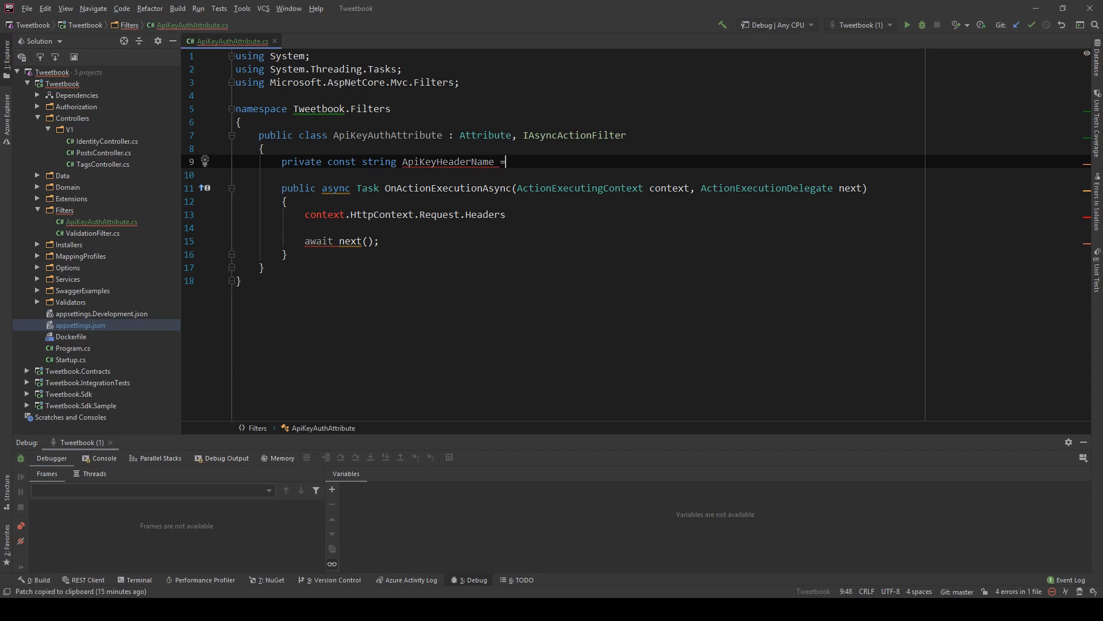
type("\"ApiKey\"")
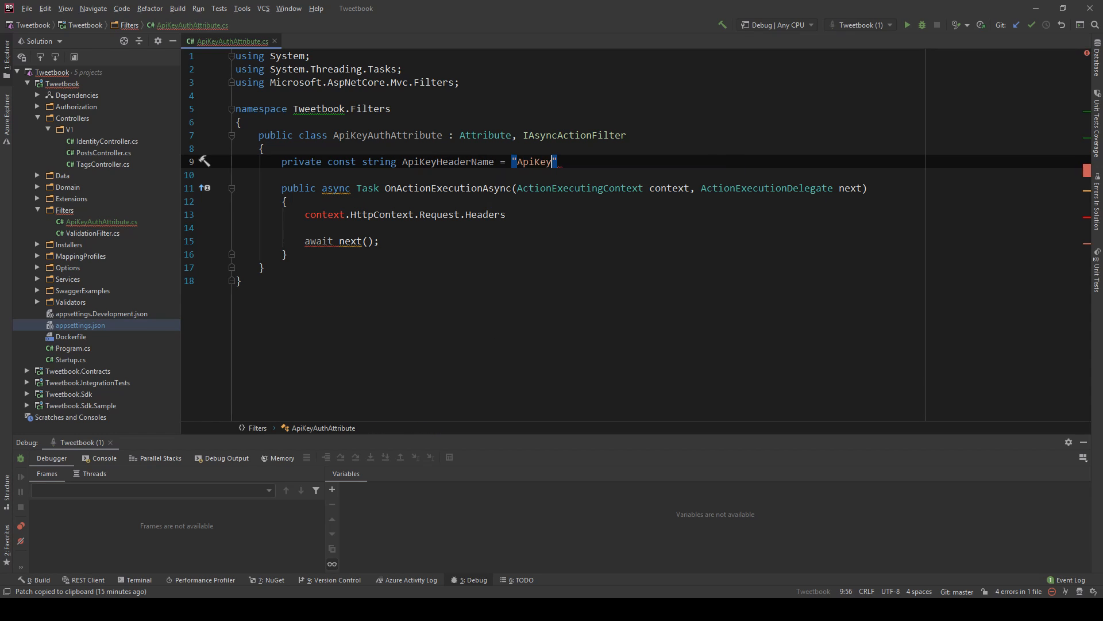
type(";")
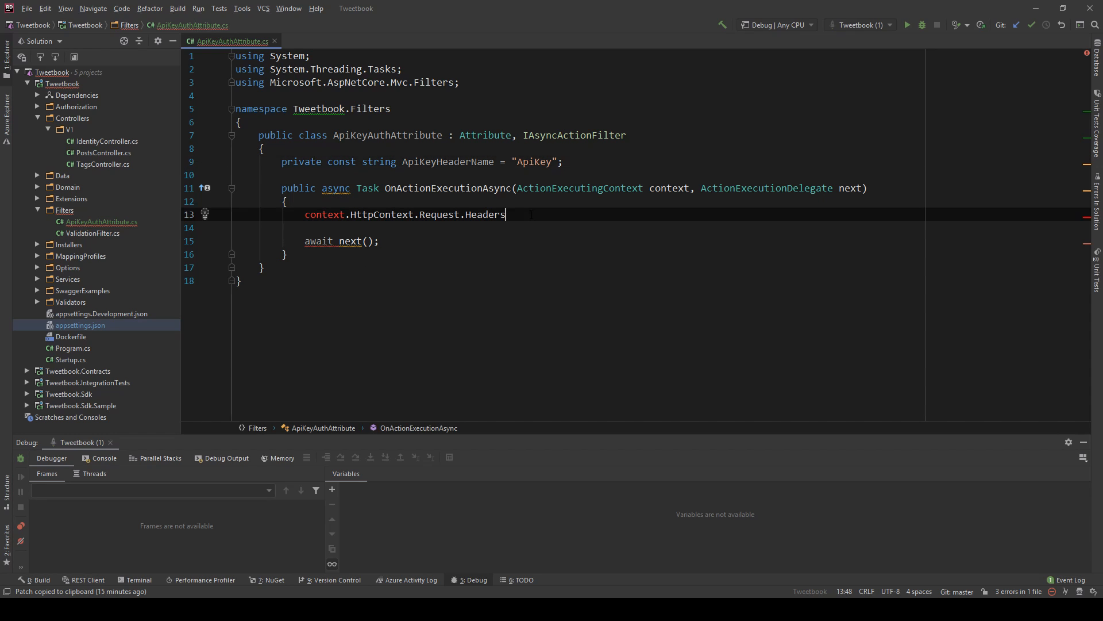
Complete TryGetValue(ApiKeyHeaderName, out var potentialApiKey) on the headers.
type(".TryGetValue()")
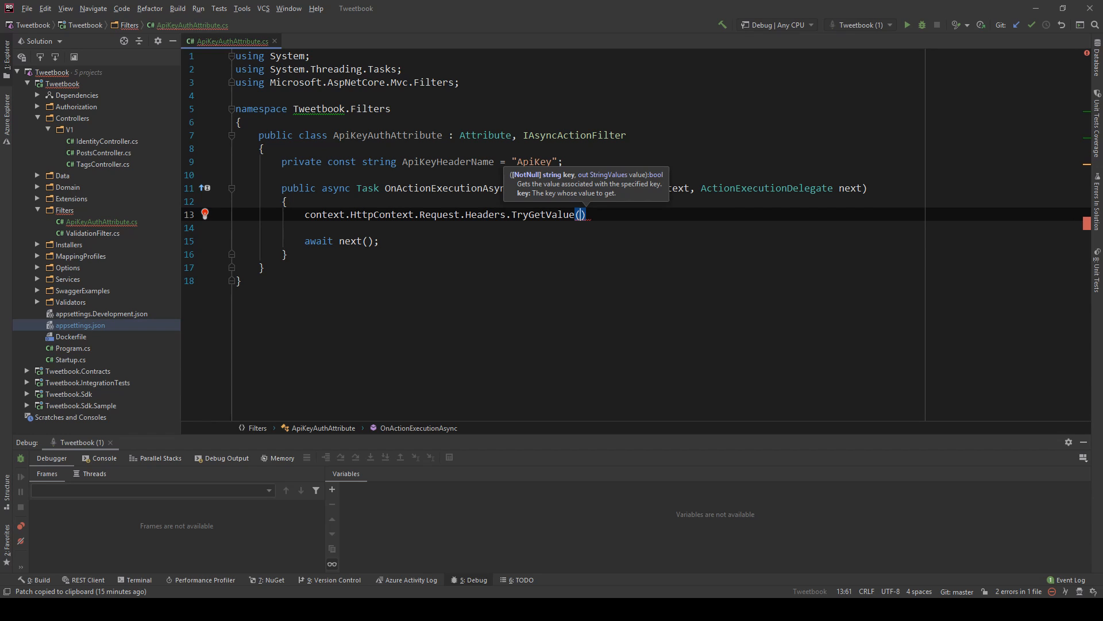
type("ApiKeyHeaderName")
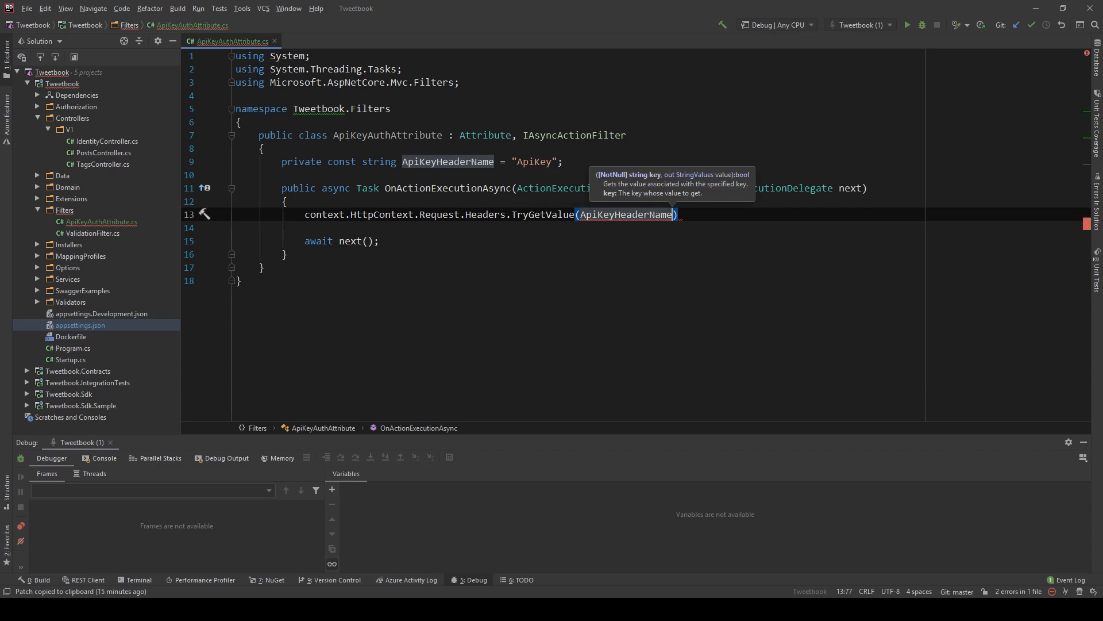
type(", o")
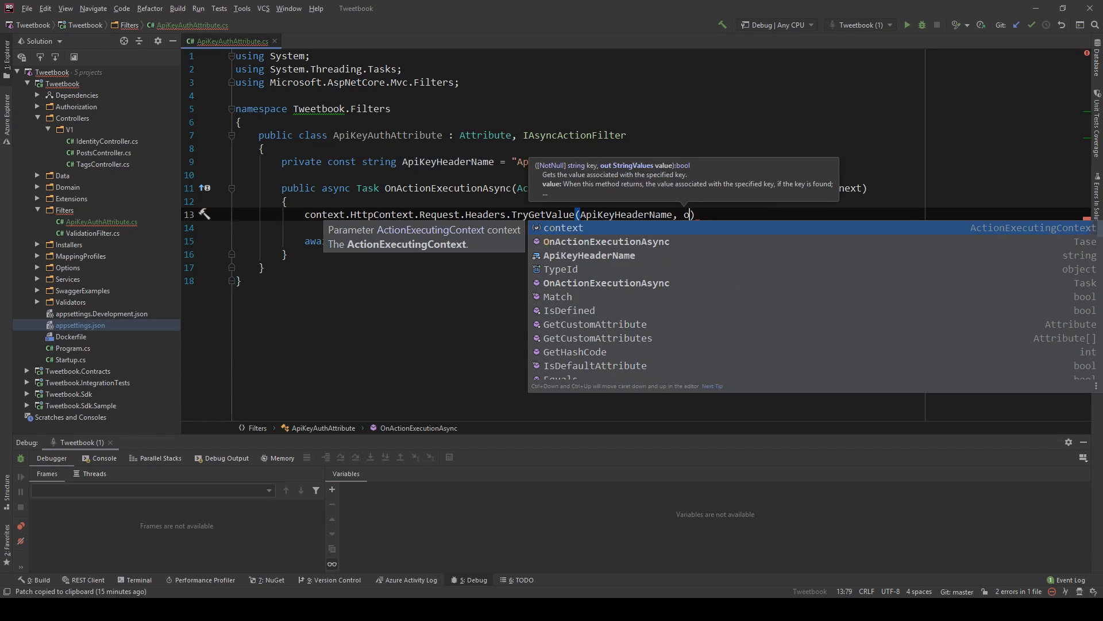
type("ut var potentialApiKey")
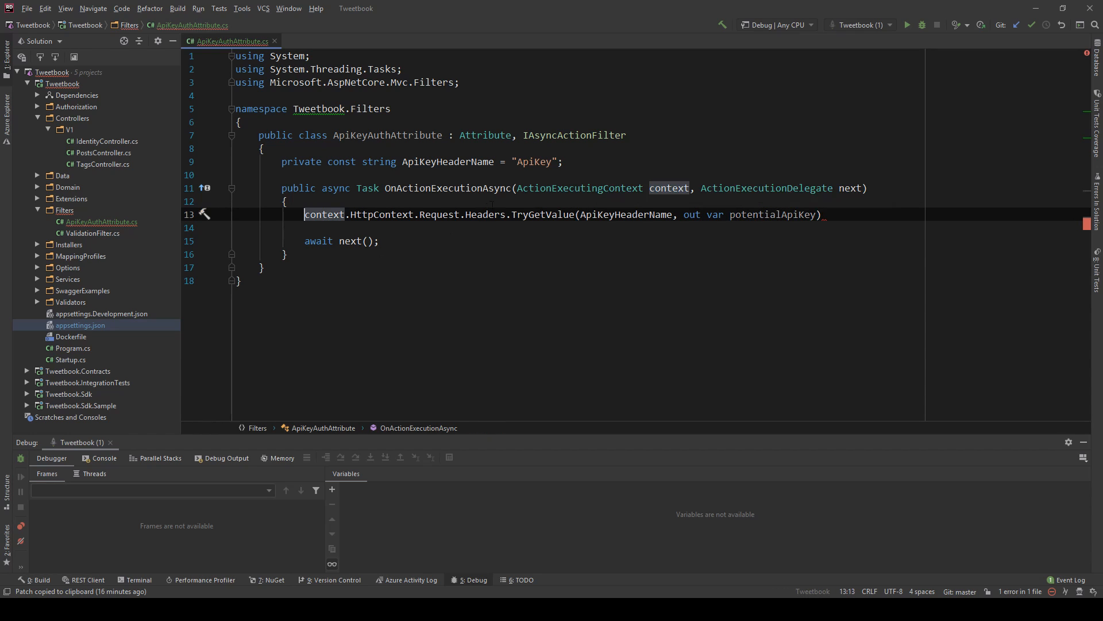
Wrap the header lookup in if(!...) that sets context.Result to new UnauthorizedResult() and returns.
double_click(544, 215)
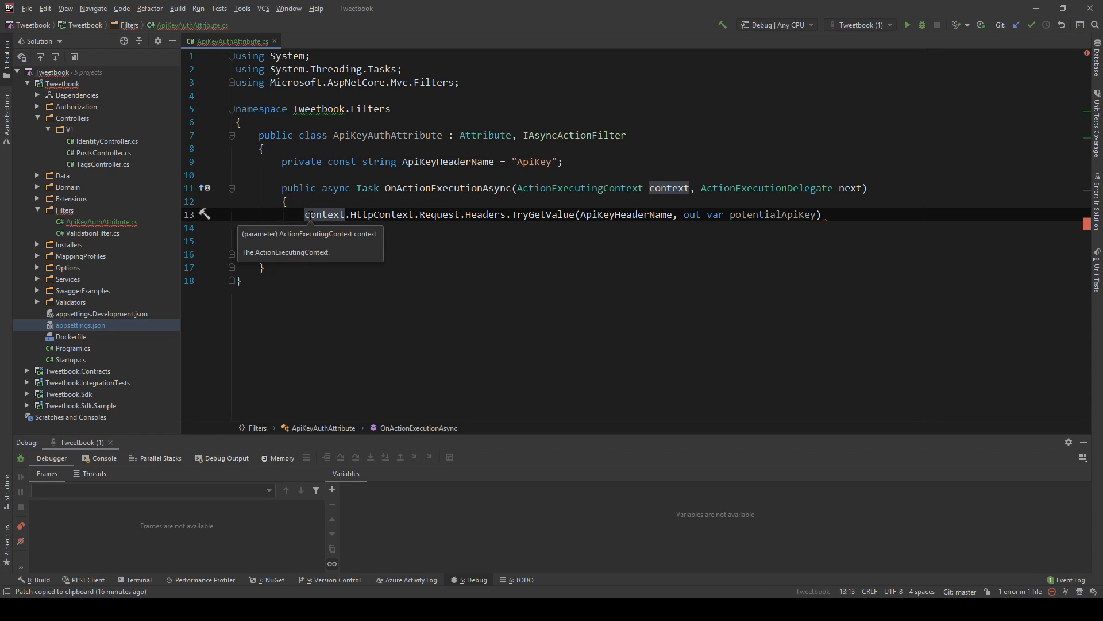
type("if(")
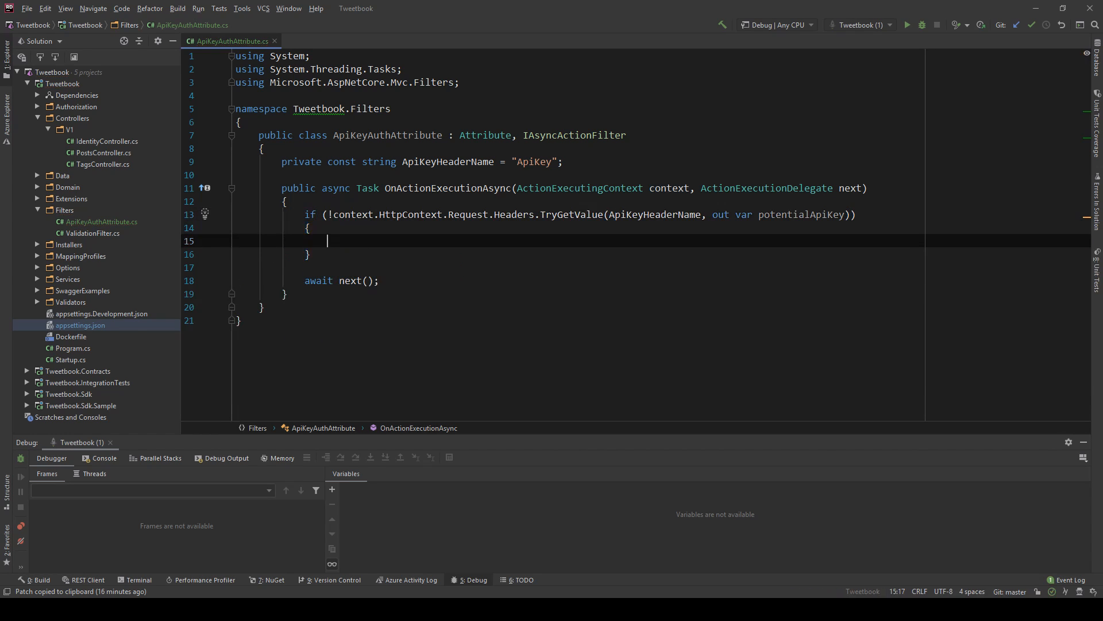
type("context.")
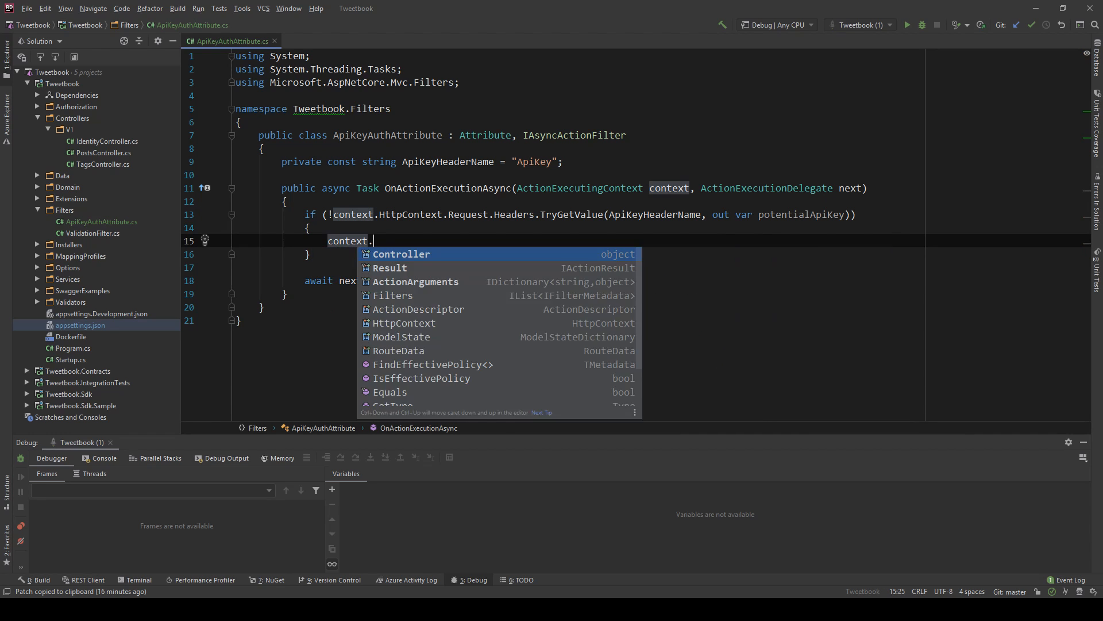
type("Result =")
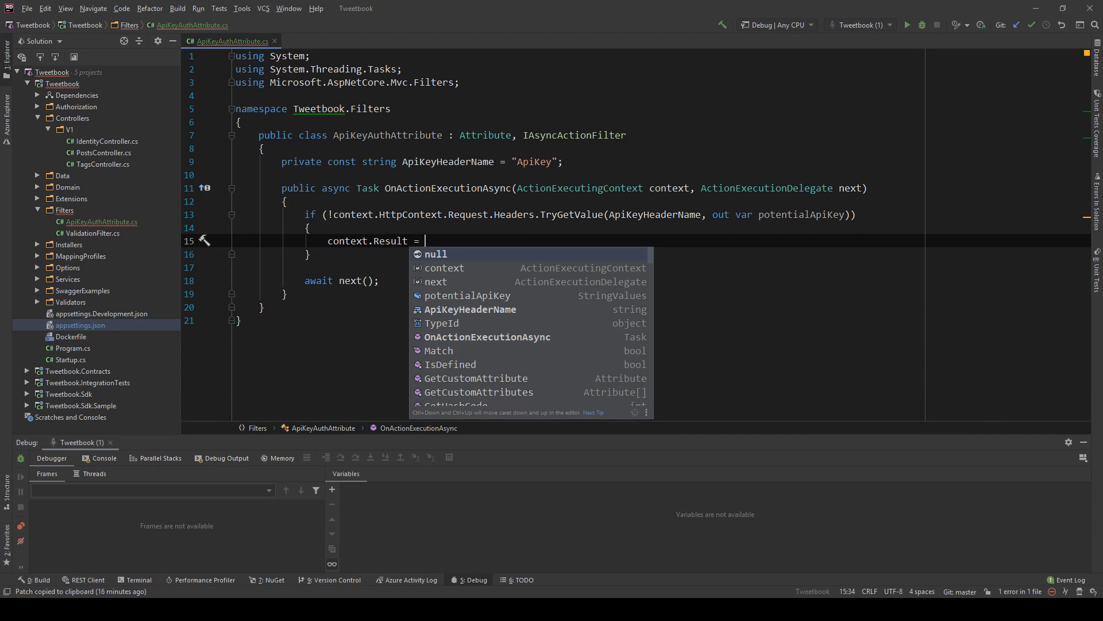
type("new Auth")
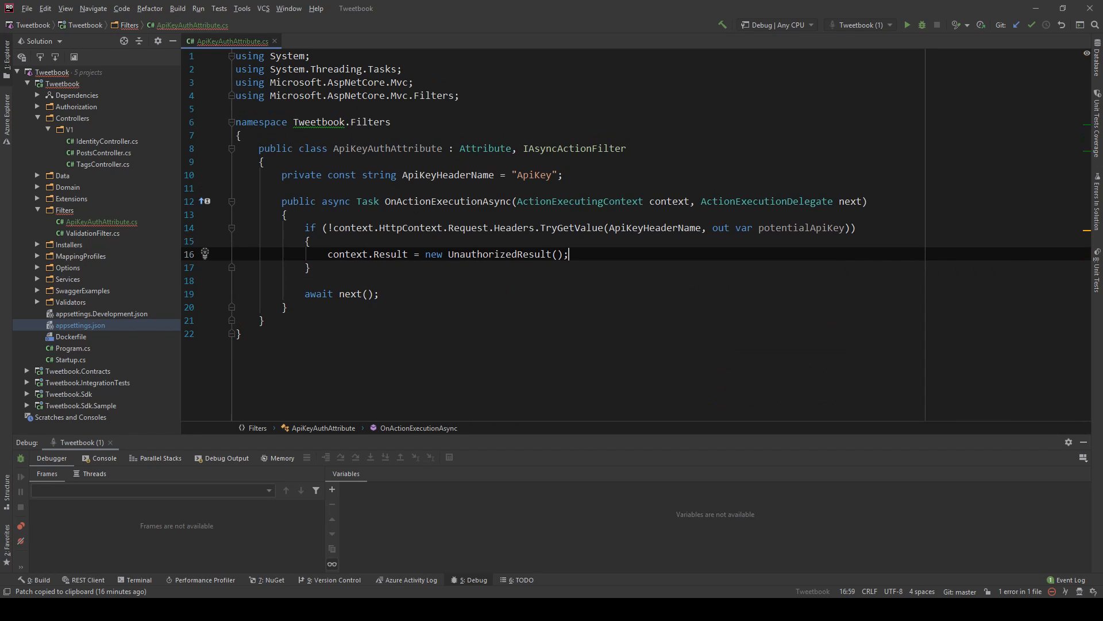
key("enter")
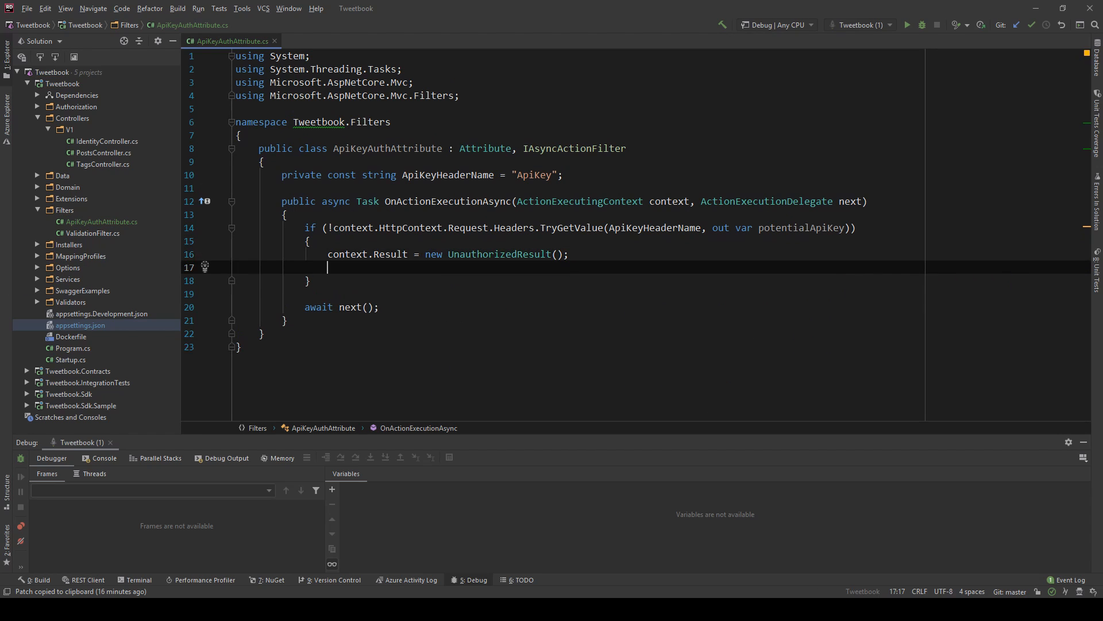
type("return;")
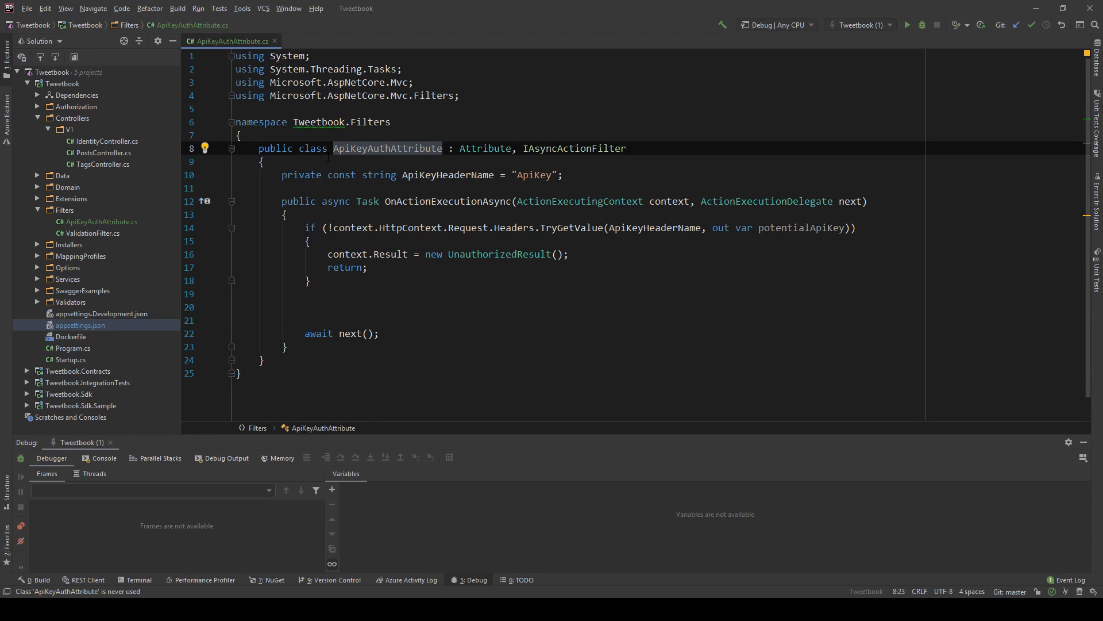
Add var configuration = context.HttpContext.RequestServices.GetRequiredService<IConfiguration>() and begin var apiKey.
left_click(360, 148)
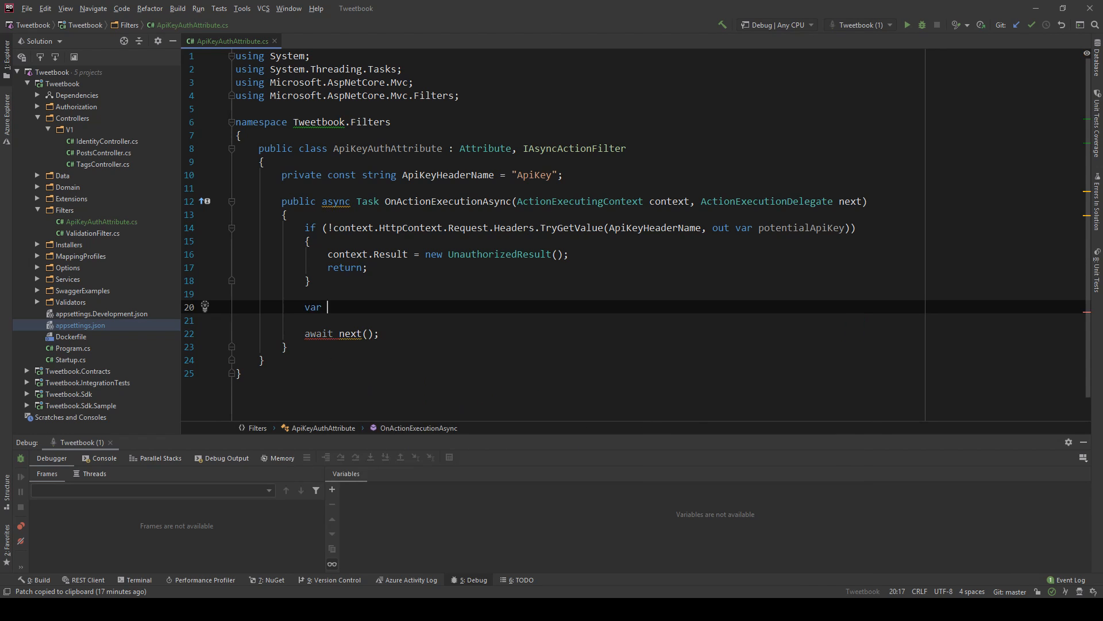
type("configuration")
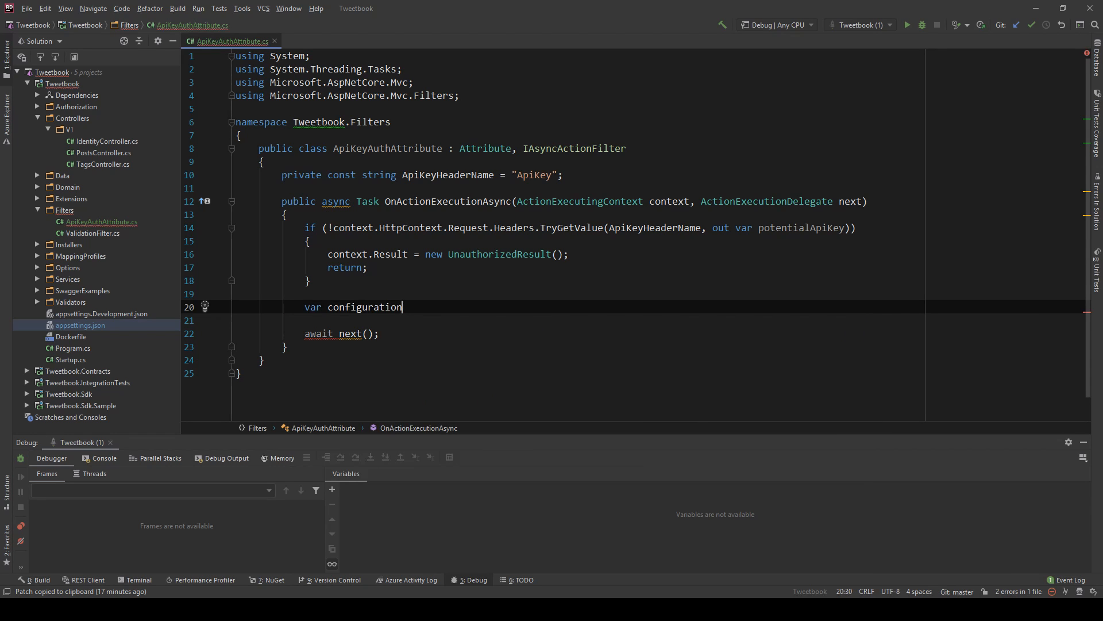
type("= context.")
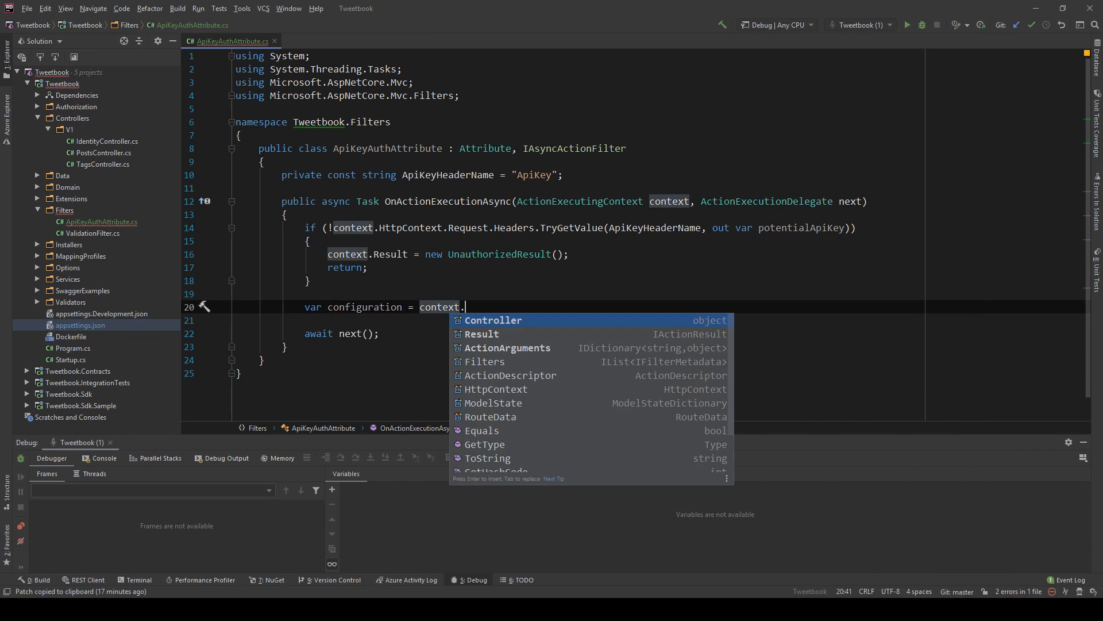
type("J")
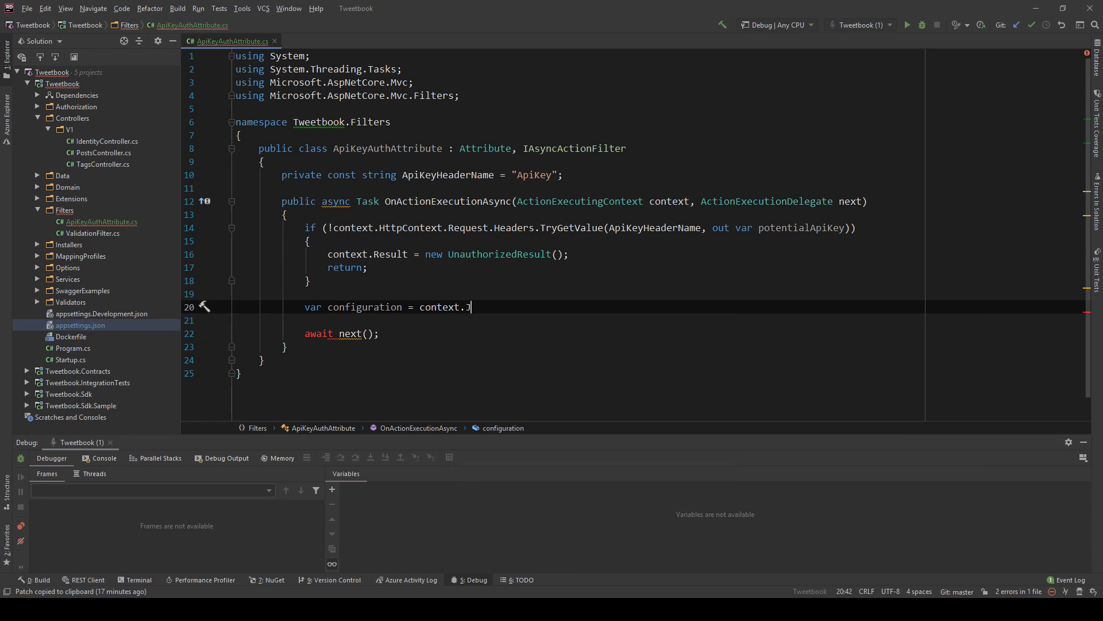
type("HttpContext.")
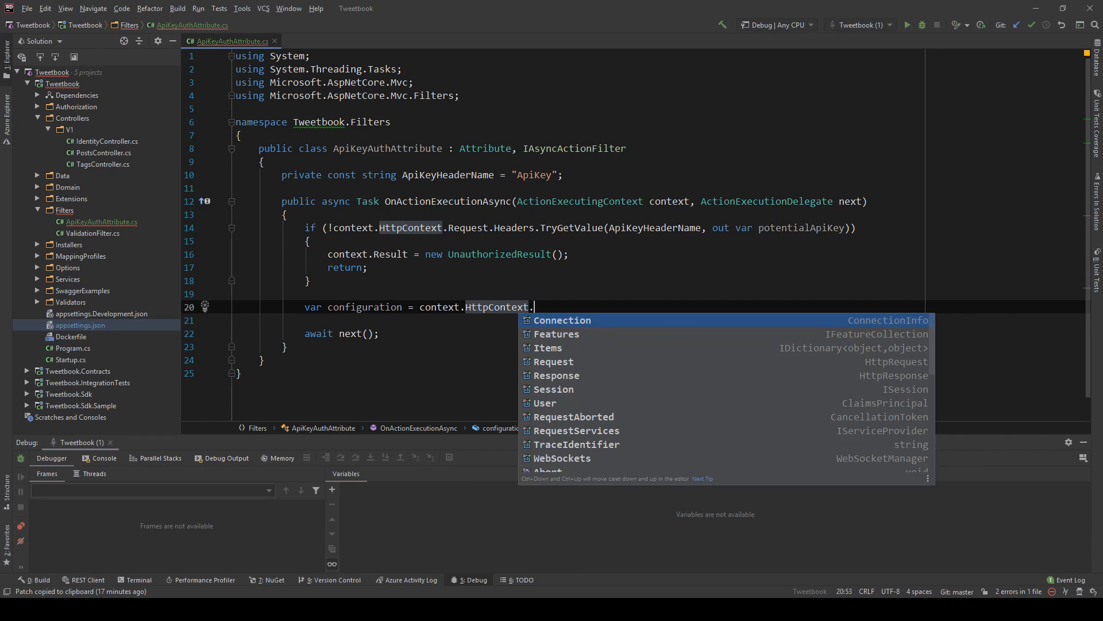
type("Req")
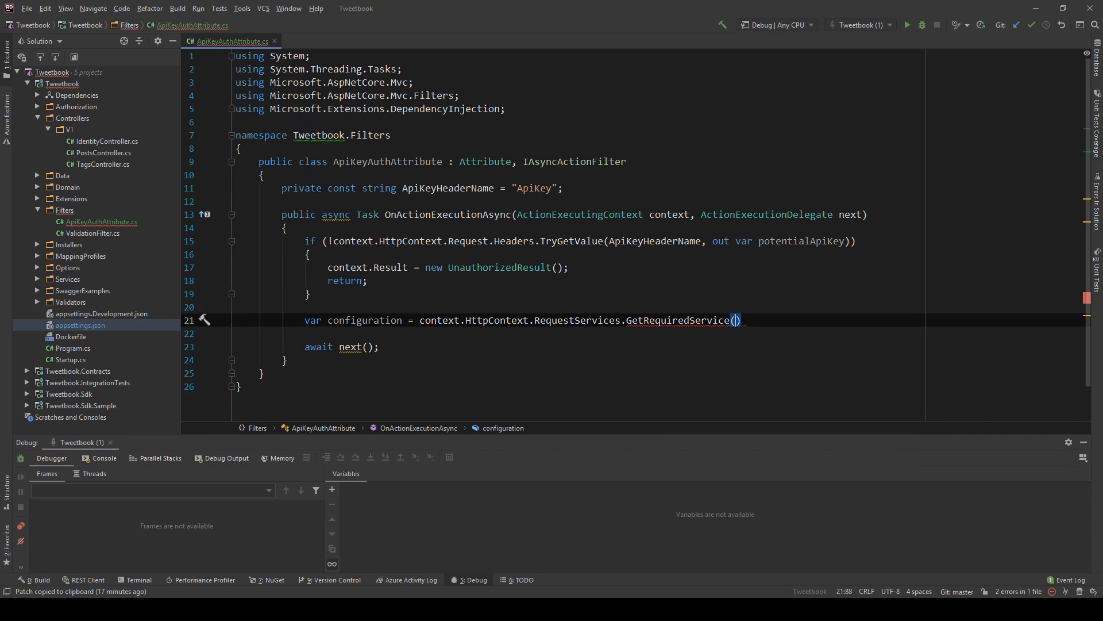
type("<>")
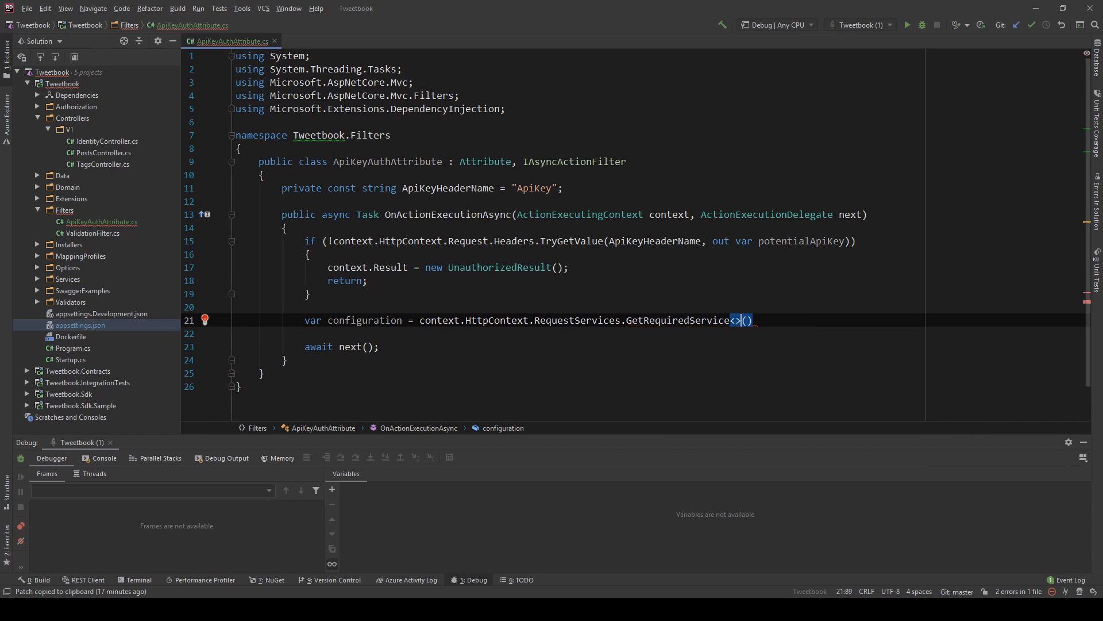
type("IConfiguration")
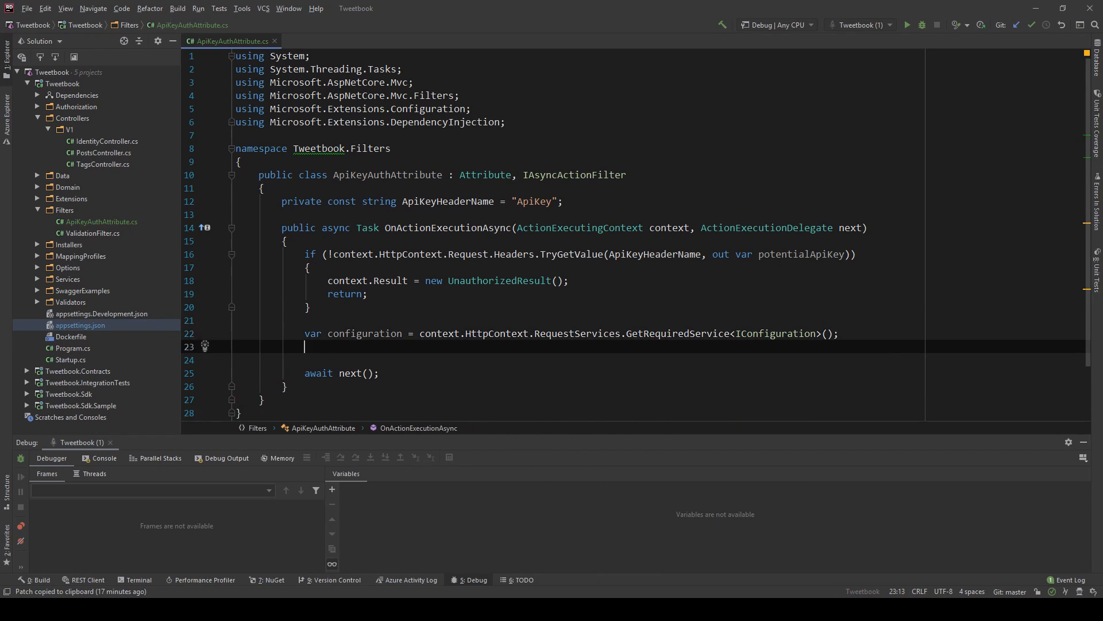
type("var api")
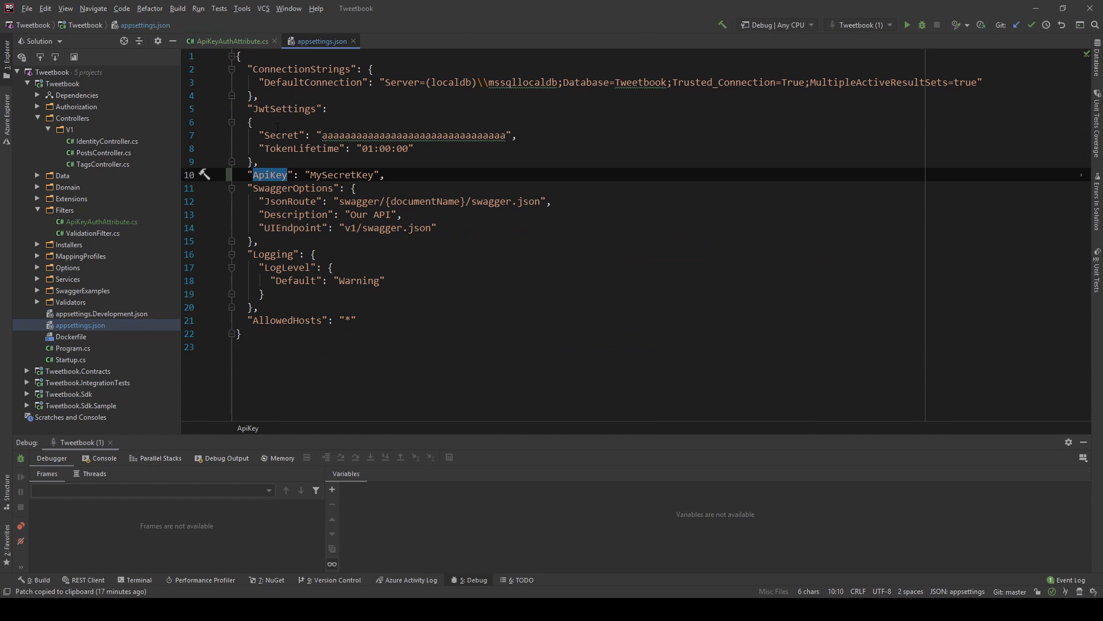
Read the configured key with var apiKey = configuration.GetValue<string>("ApiKey").
left_click(227, 42)
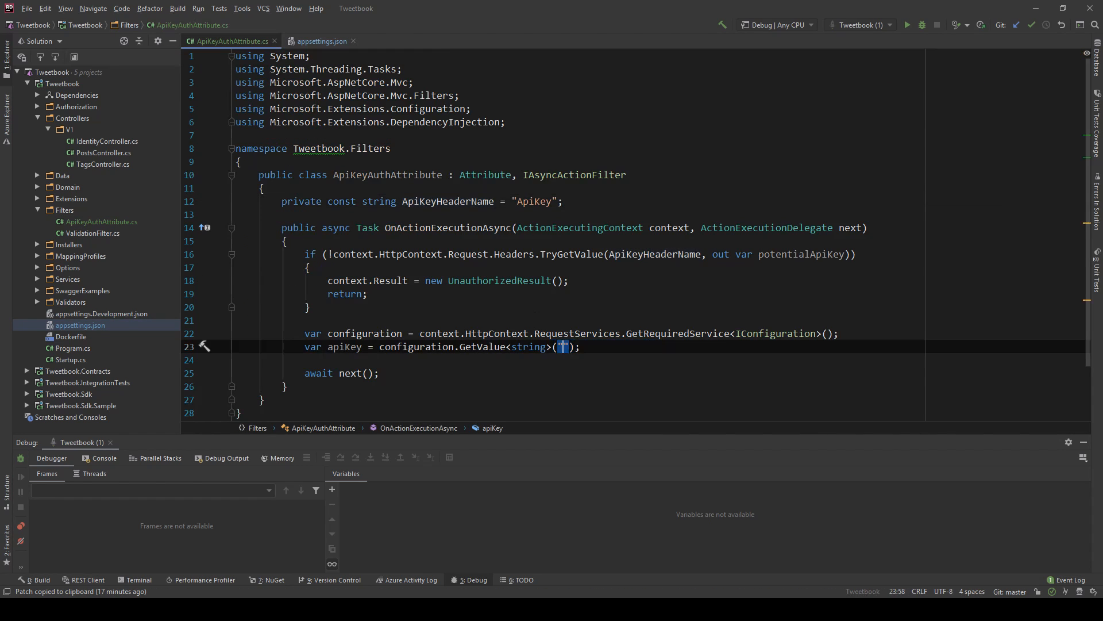
type("A")
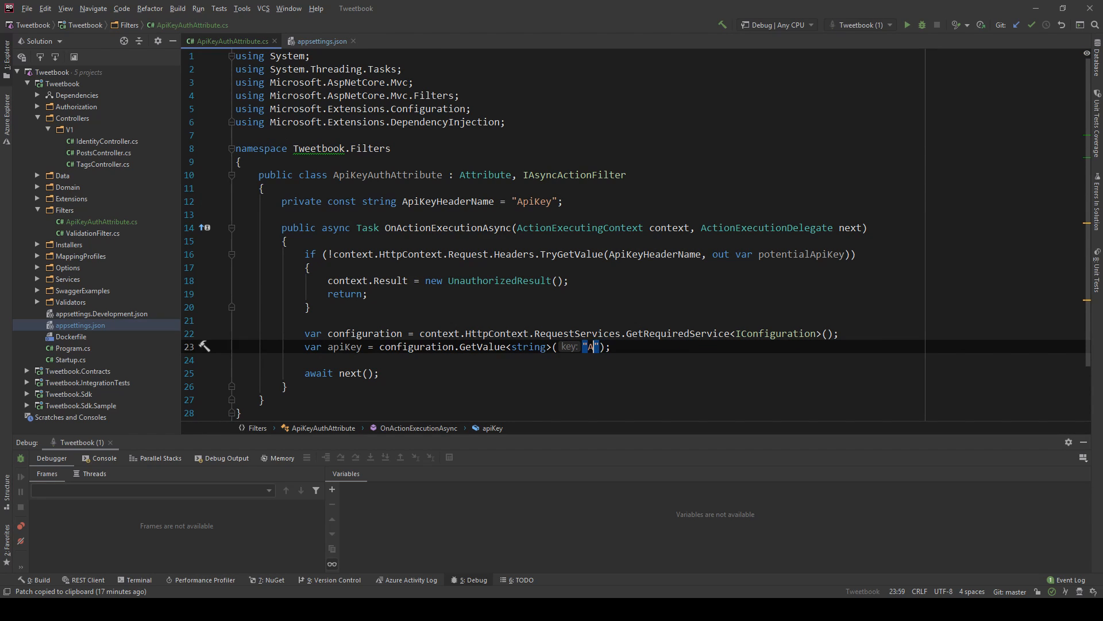
type("piKey")
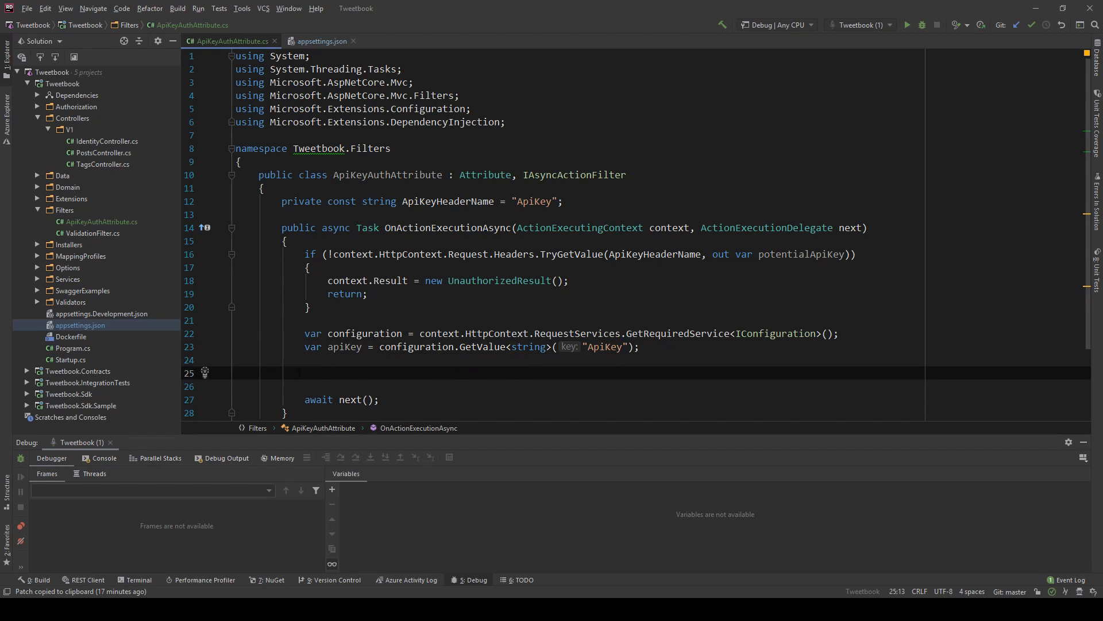
Return UnauthorizedResult when !apiKey.Equals(potentialApiKey).
type("if(")
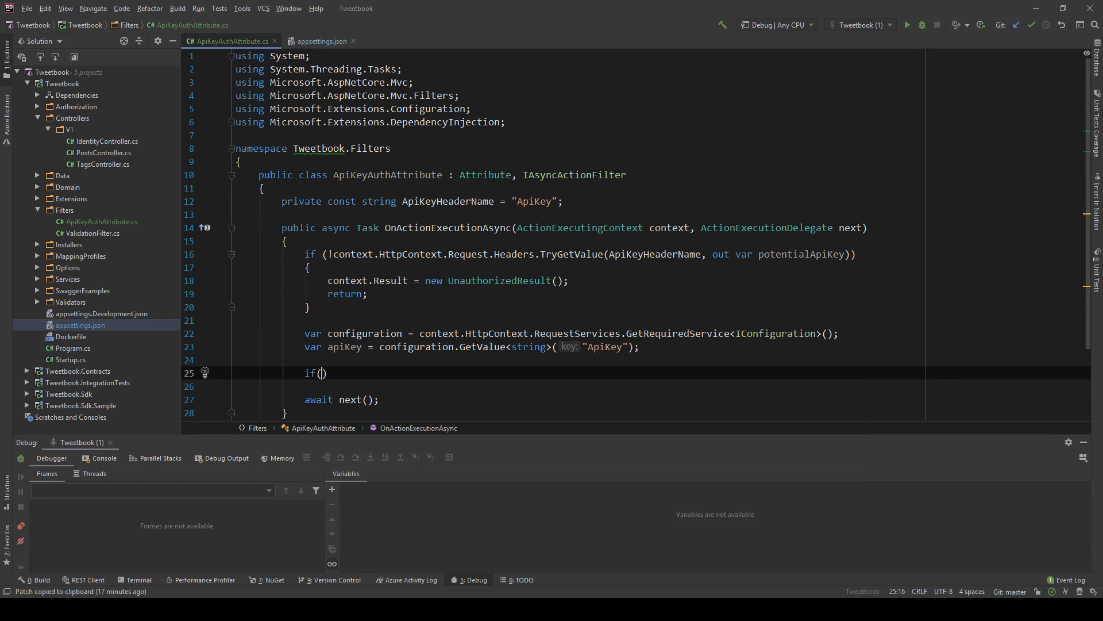
type("apiKey.")
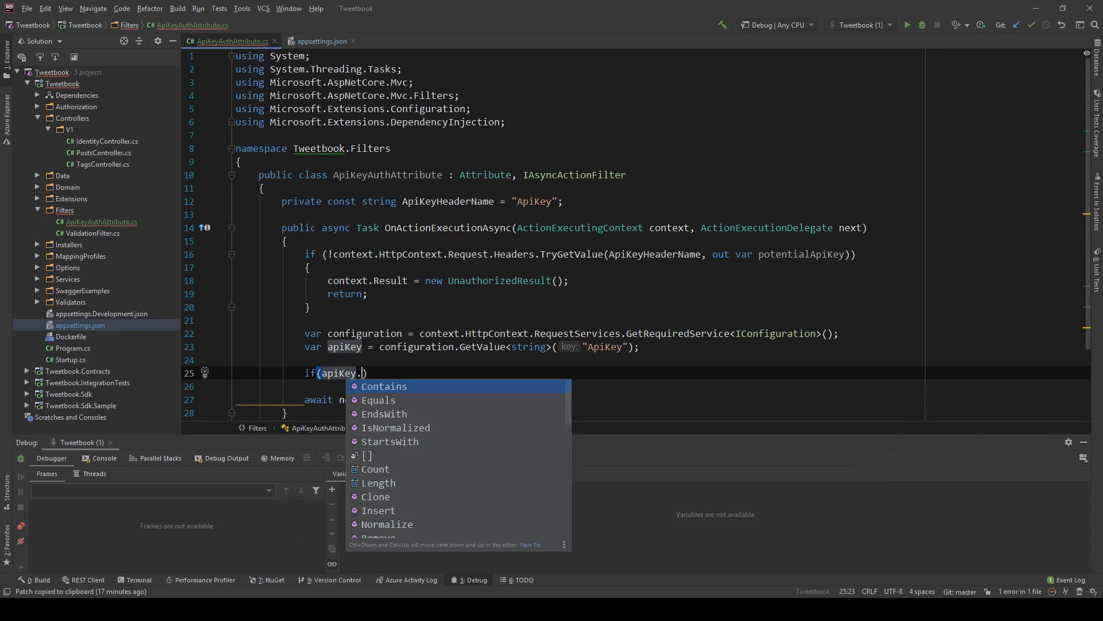
type("Equals(potentialApiKey")
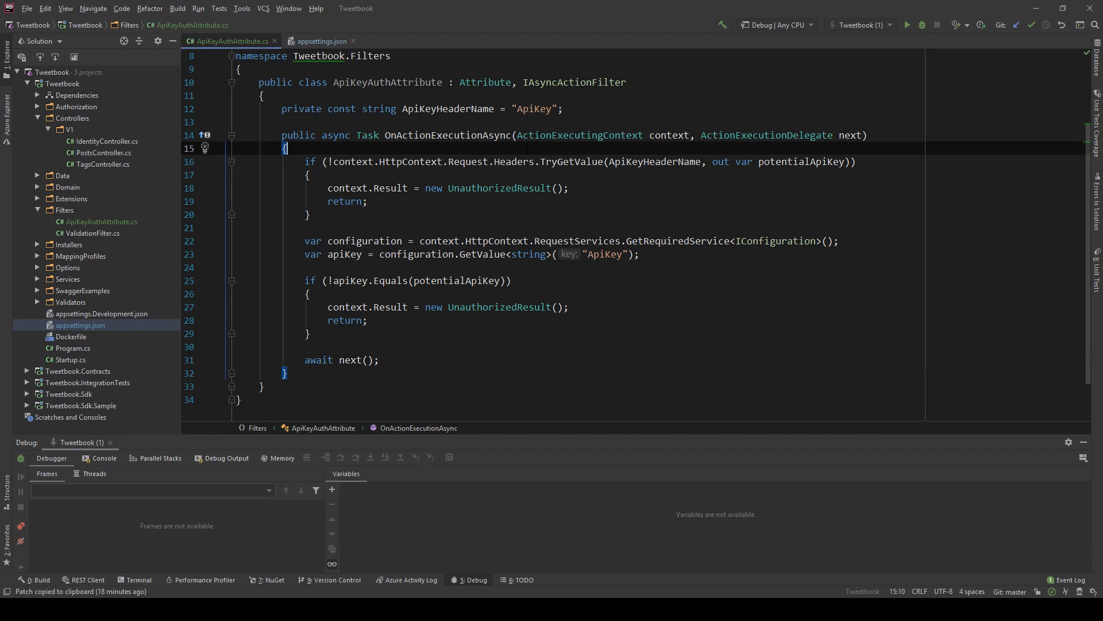
Briefly type a context.HttpContext.Request.Query["ApiKey"] line, then delete it to keep the header-based check.
key("enter")
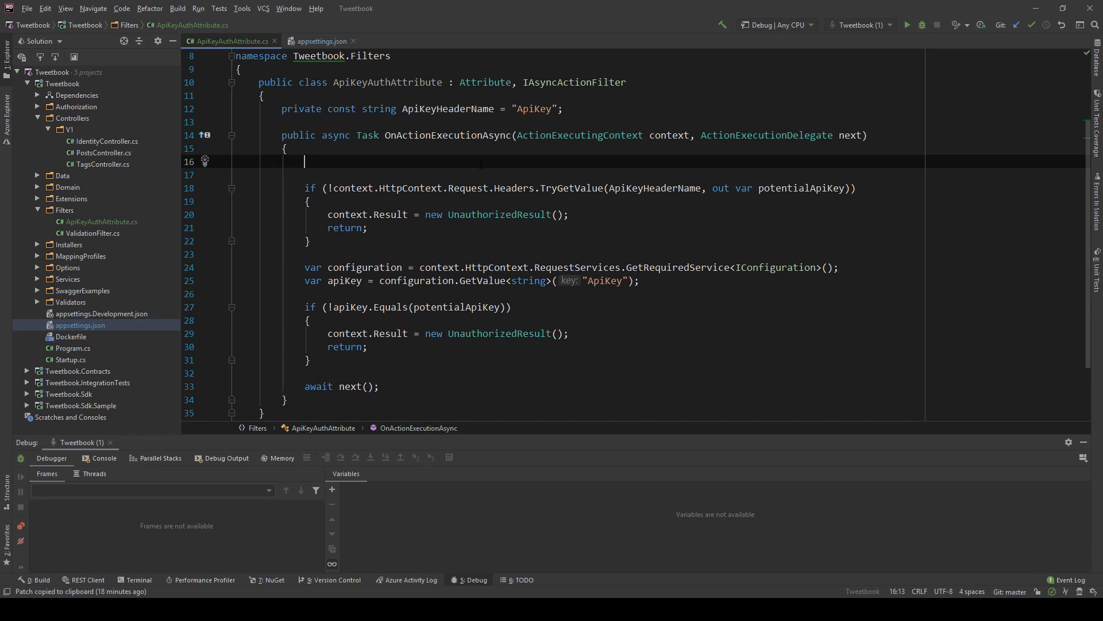
type("context.HttpContext.Request")
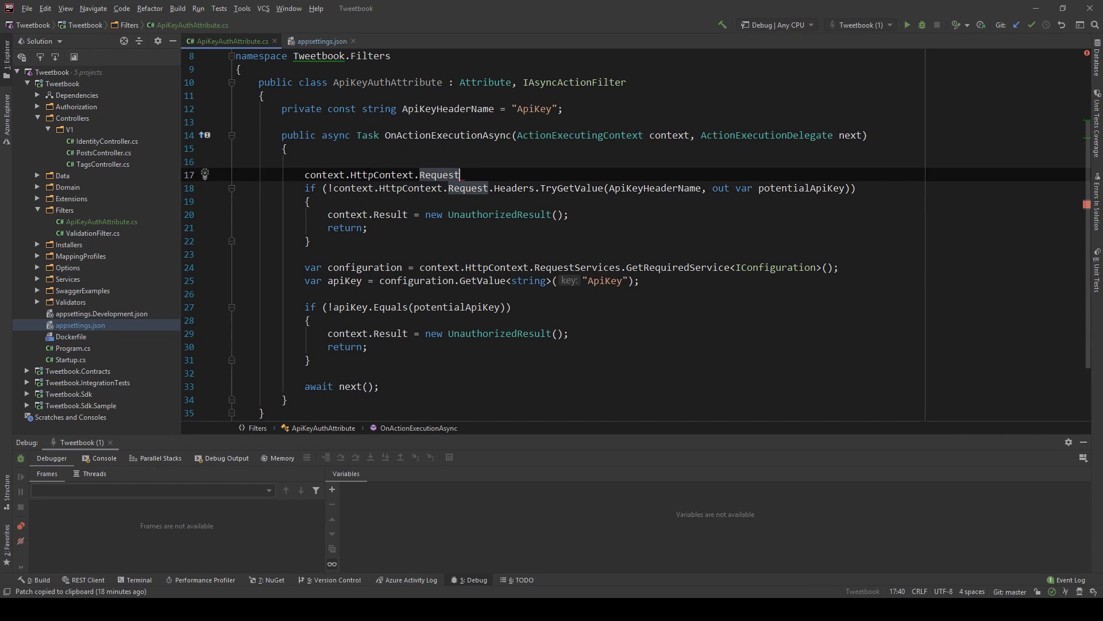
type(".Query")
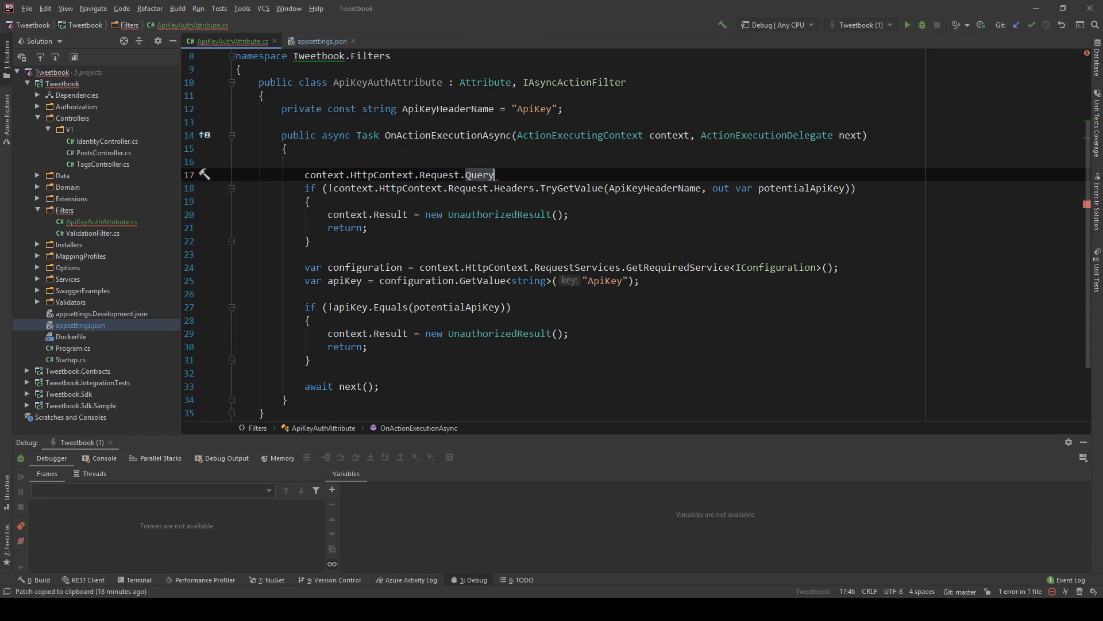
type("[\"ApiKey\"]")
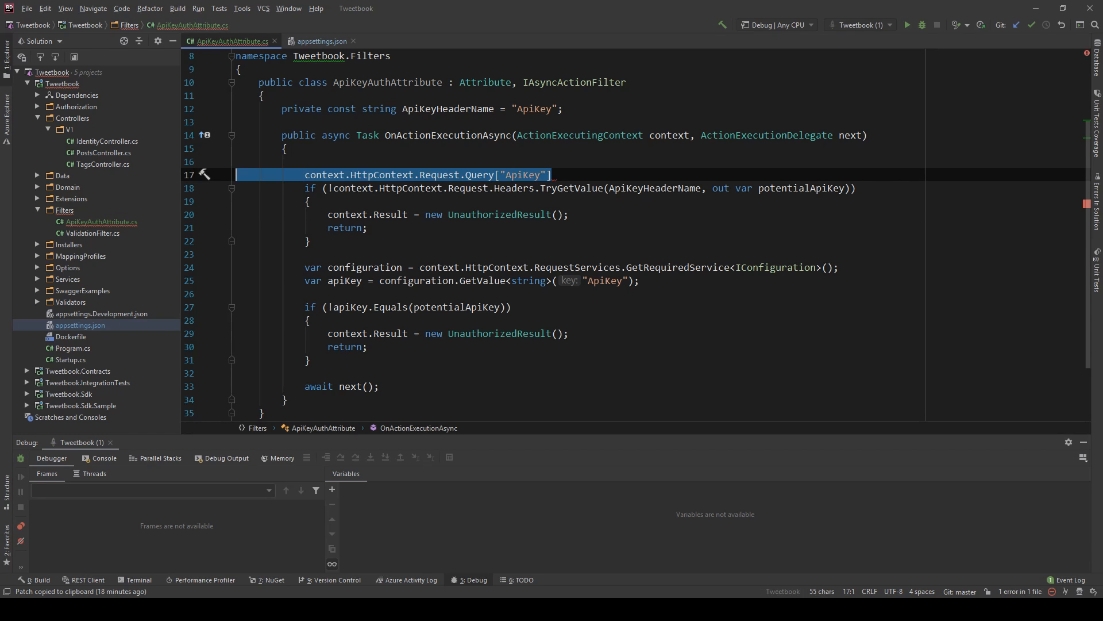
key("Delete")
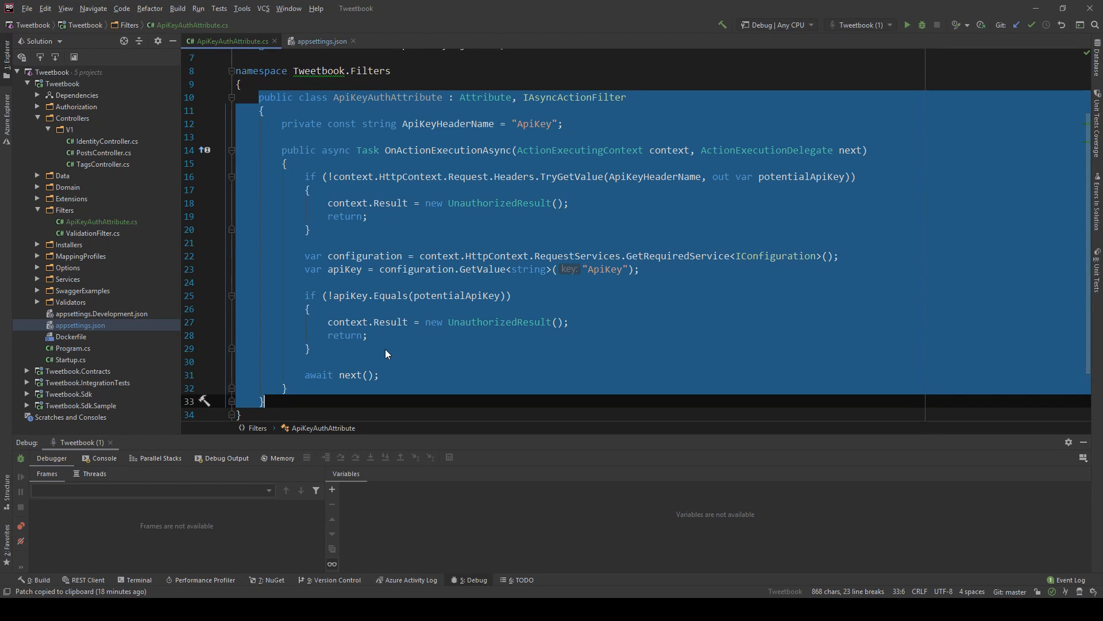
mouse_move(273, 227)
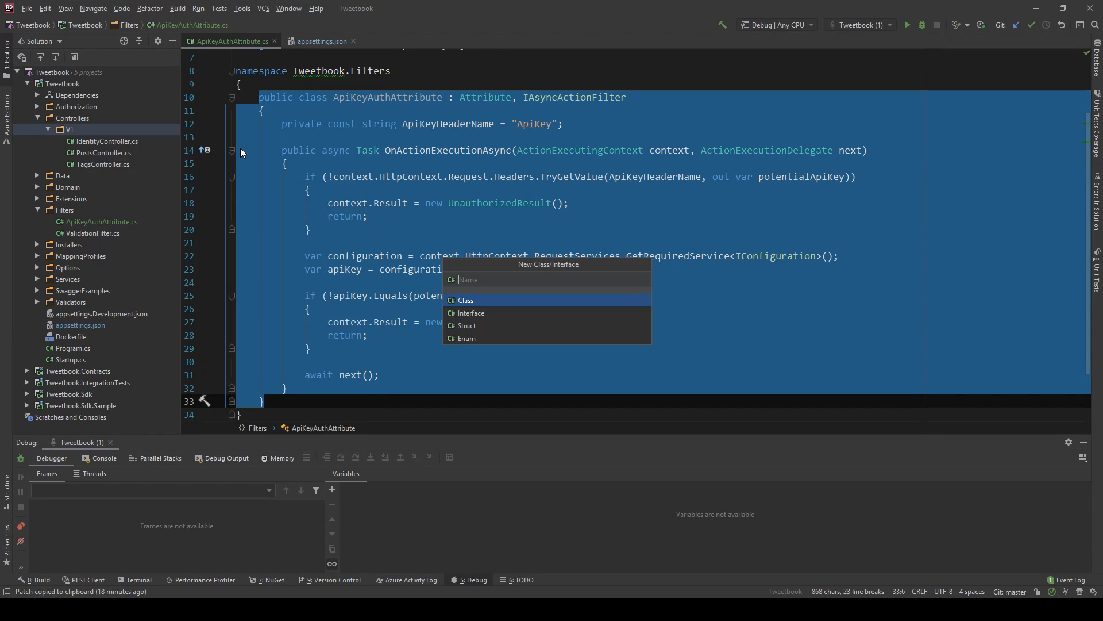
Name the new V1 controller SecretController and return to ApiKeyAuthAttribute.
type("Secr")
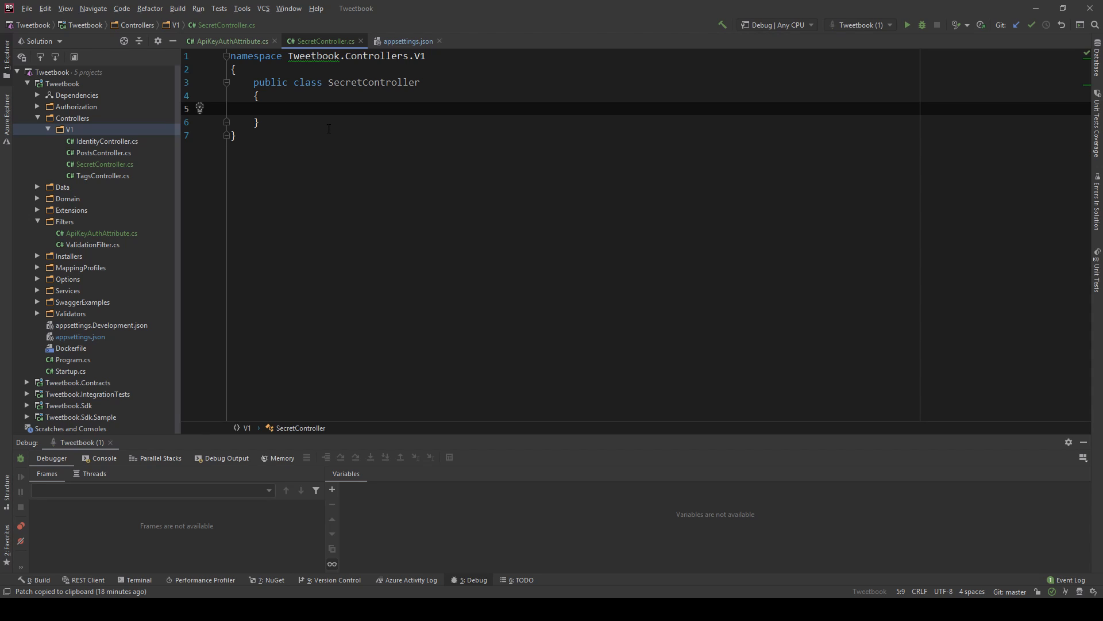
left_click(231, 41)
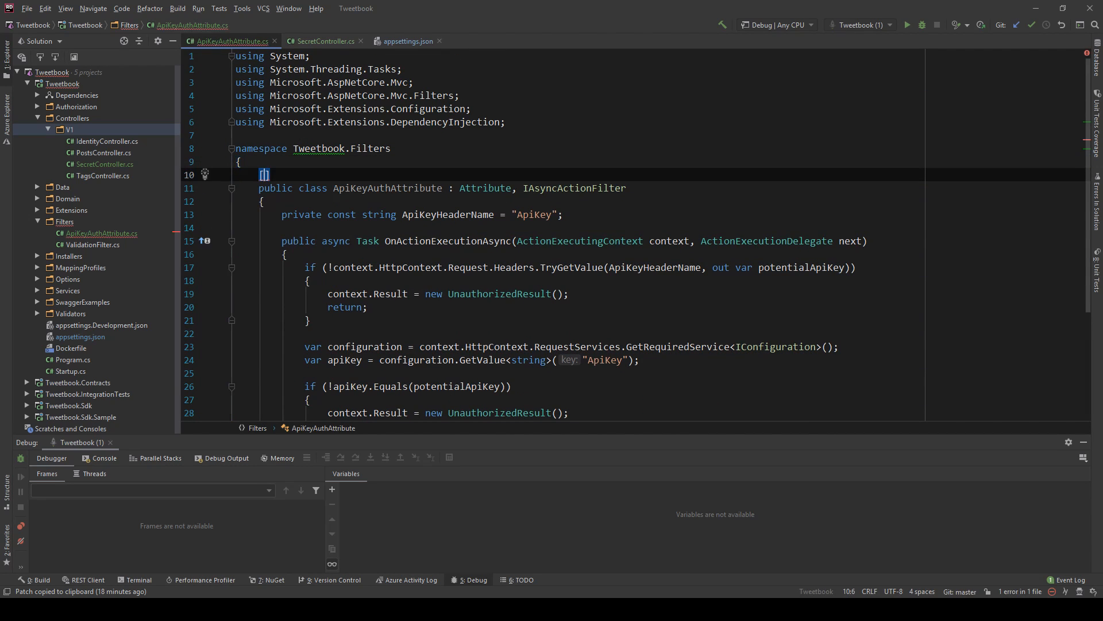
Add [AttributeUsage(AttributeTargets.Class | AttributeTargets.Method)] above the attribute, then move to SecretController.
type("AttributeUsage(AttributeTargets.Class | AttributeTargets.Method")
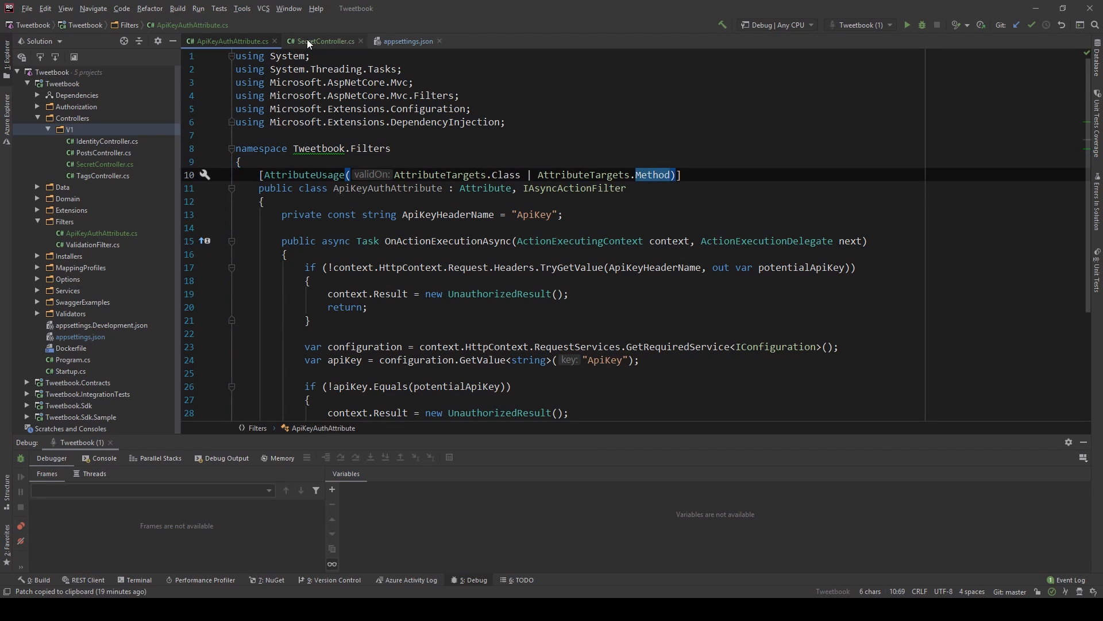
left_click(324, 41)
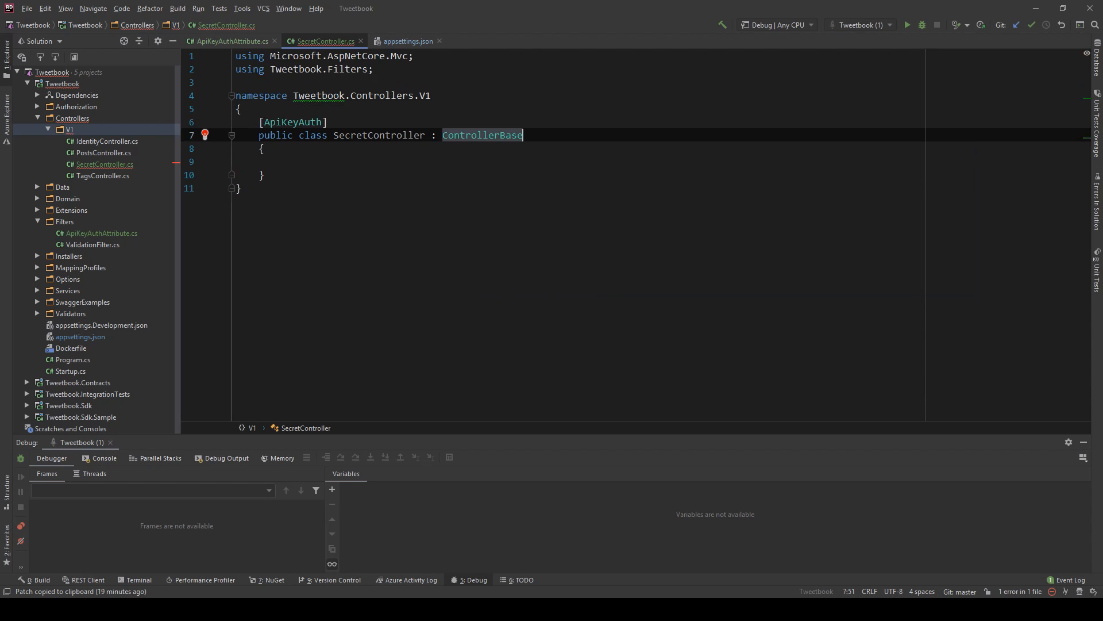
Declare the [HttpGet("secret")] action public IActionResult GetSecret() in SecretController.
type("[HttpGet)\"")
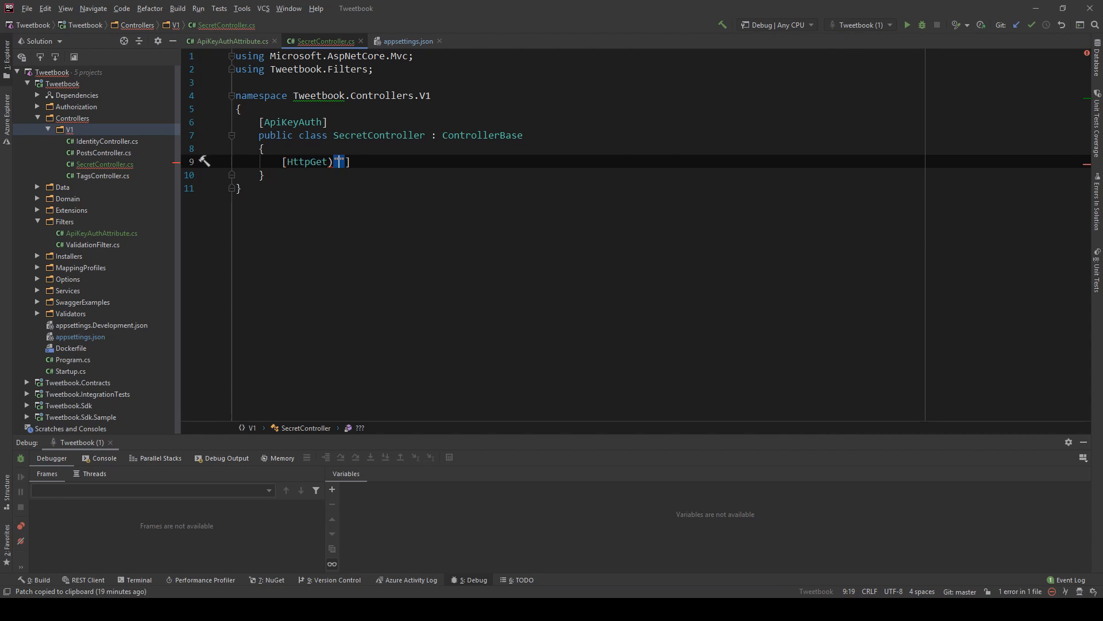
type("\"sec\"")
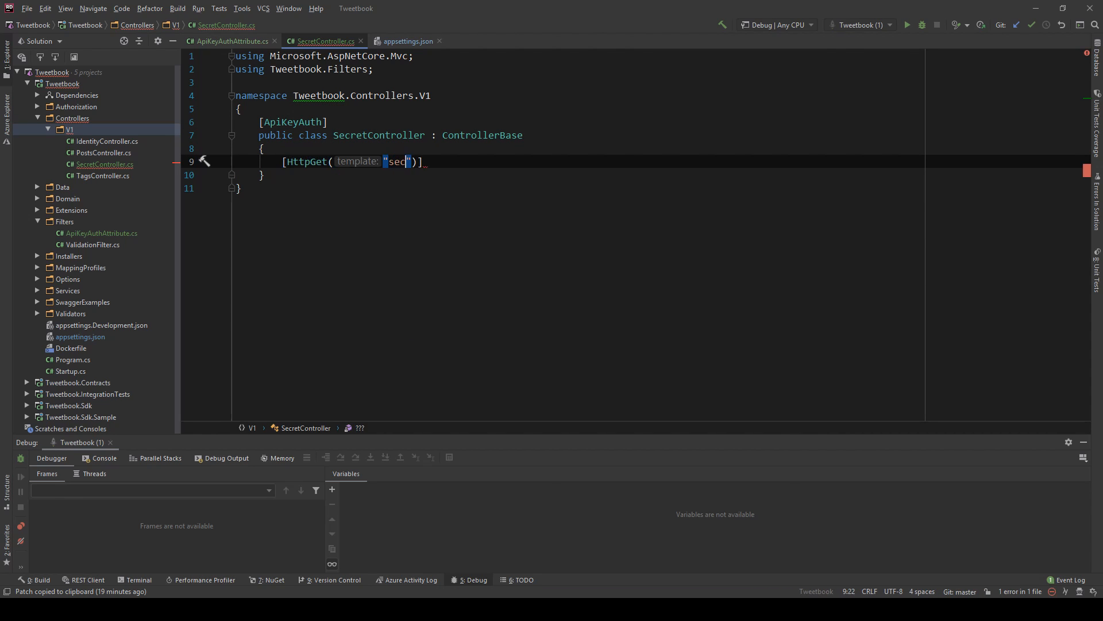
type("ret")
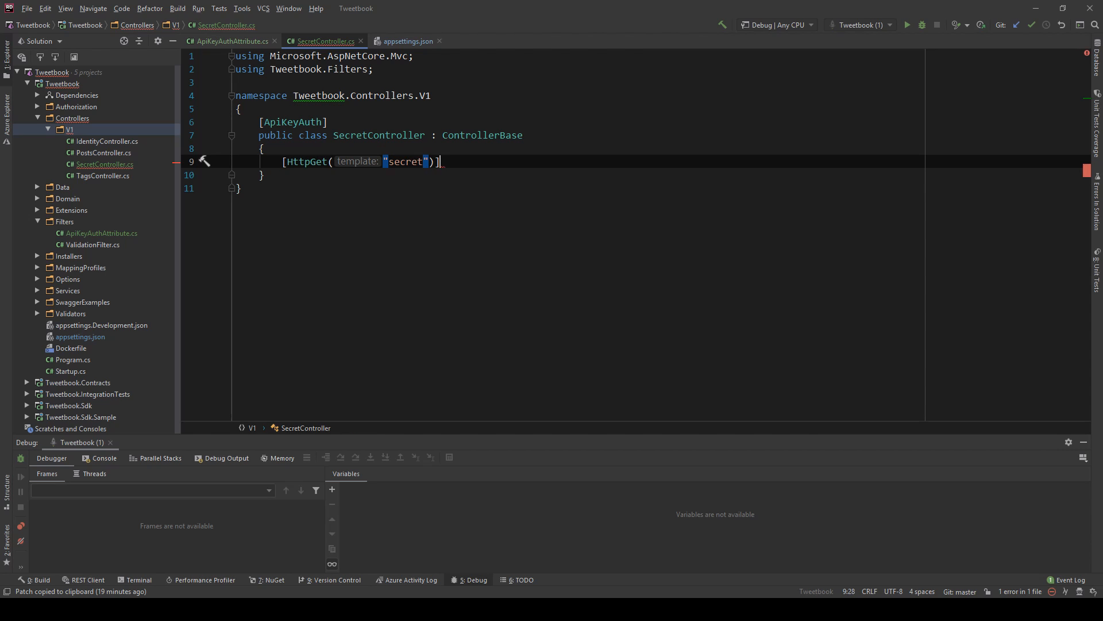
type("public")
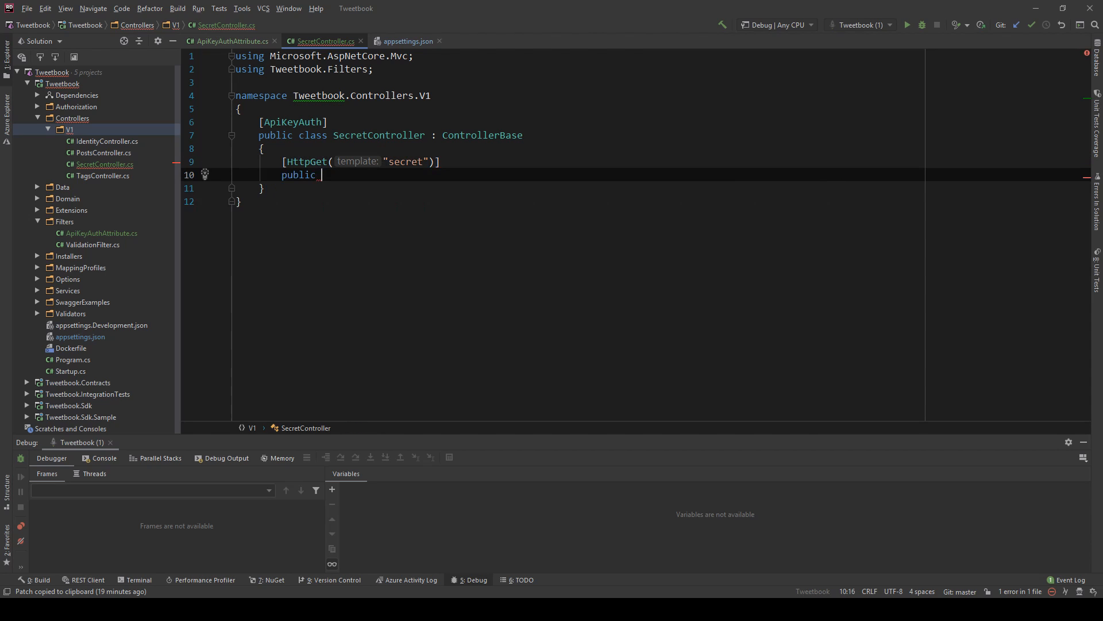
type("IActionResult")
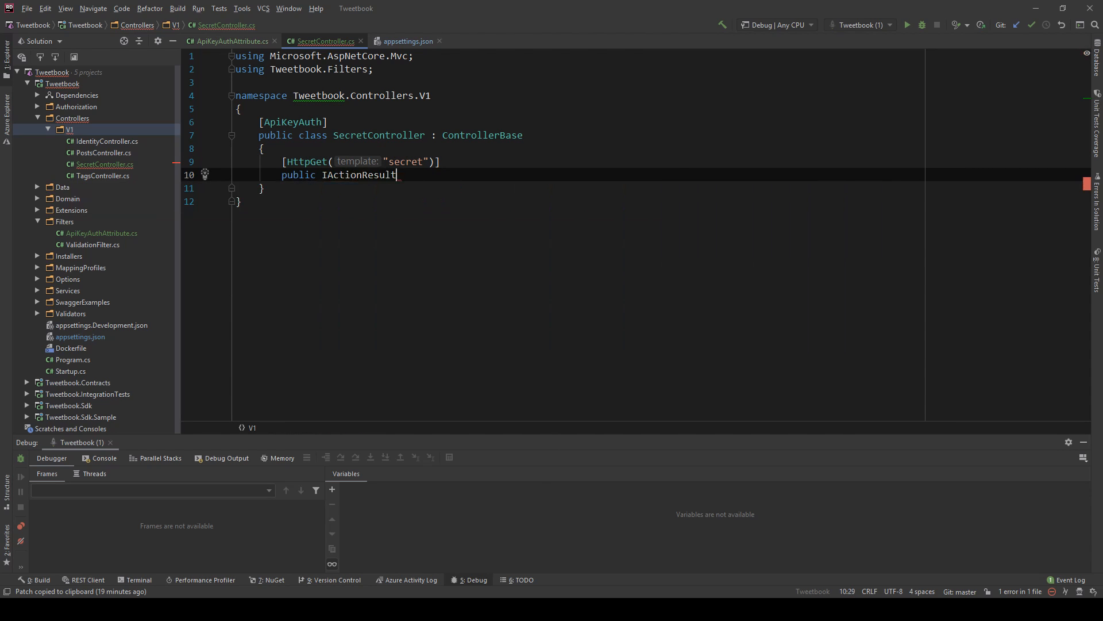
type("GetSer")
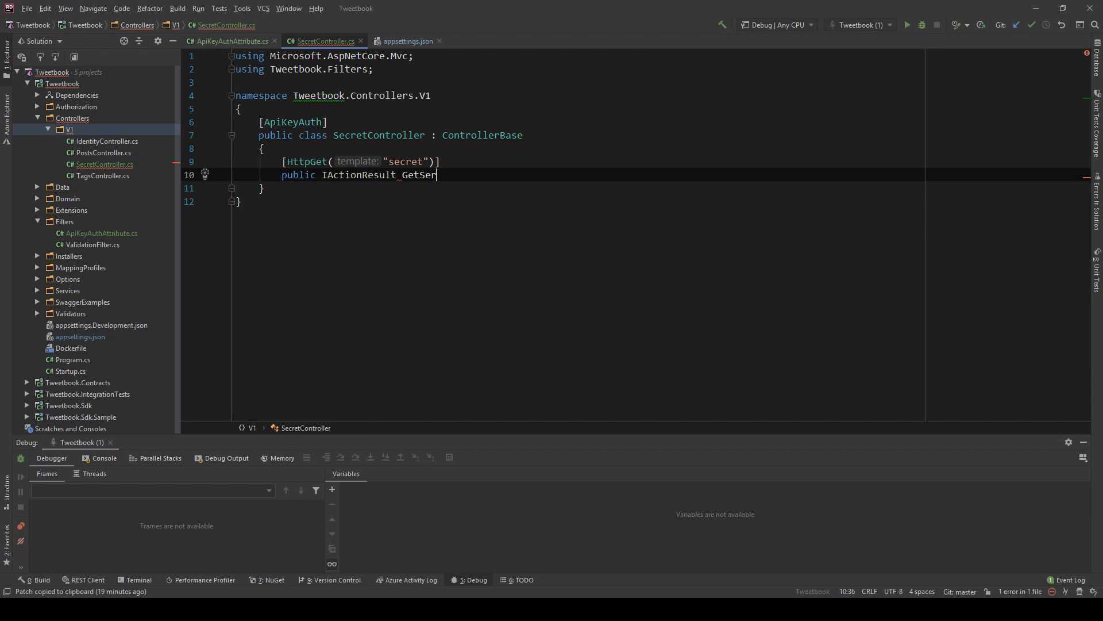
type("ce")
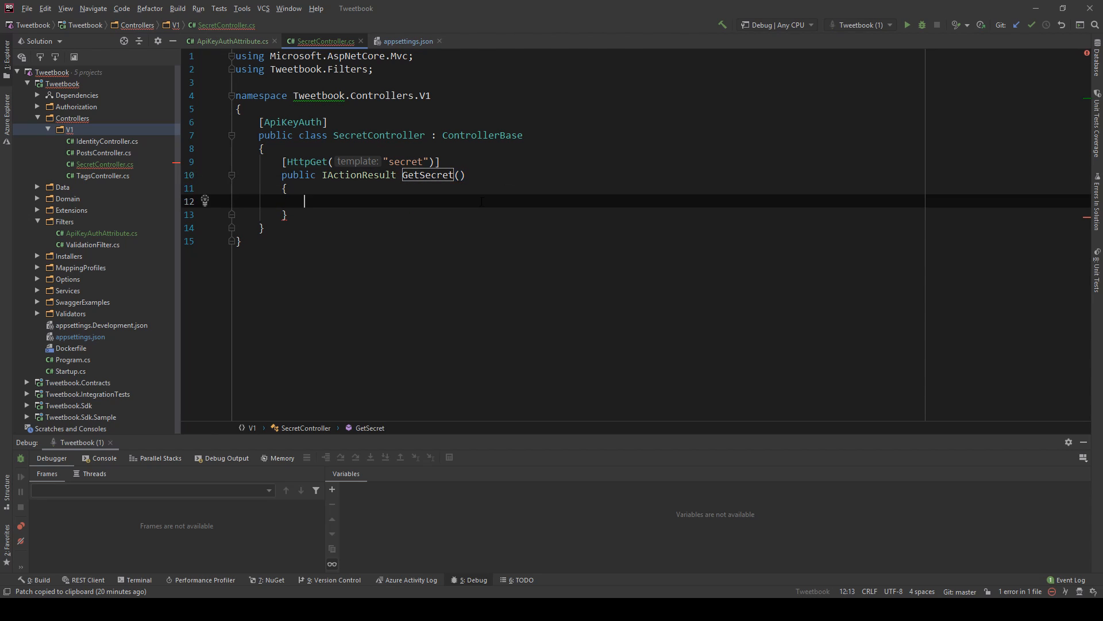
Return Ok("I have no secrets") from GetSecret and launch the API with debugging.
type("return Ok(\"")
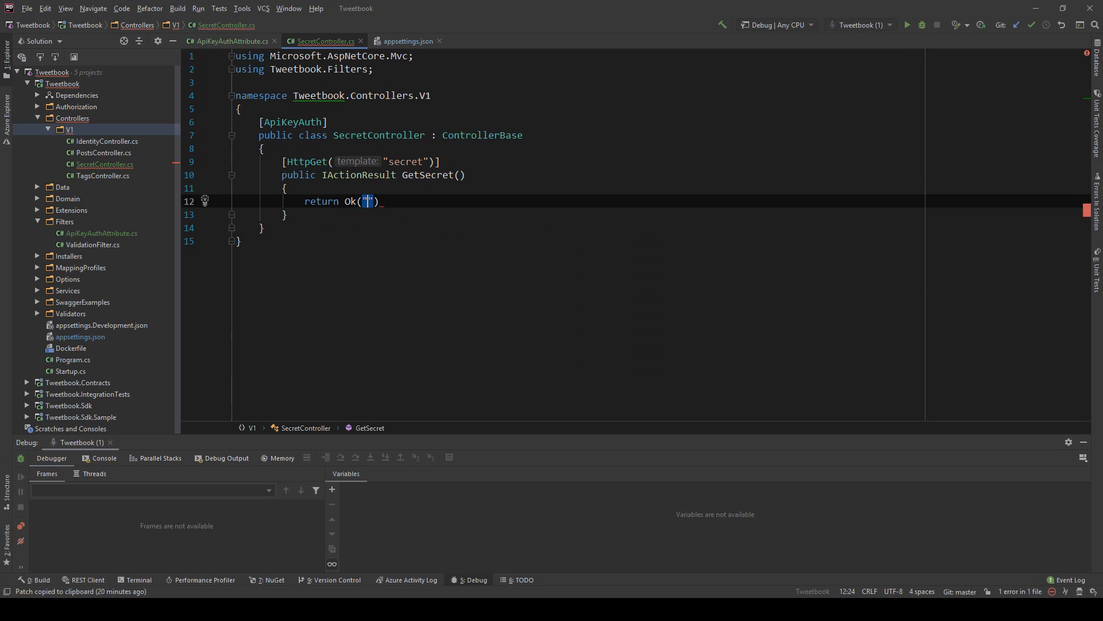
type("I have no")
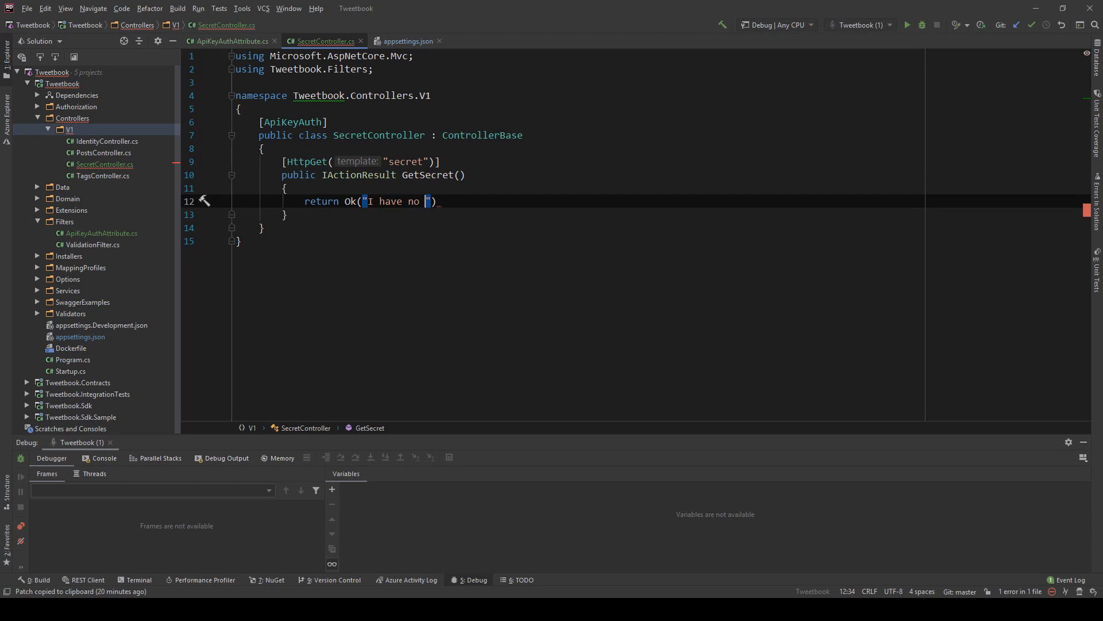
type("secrets")
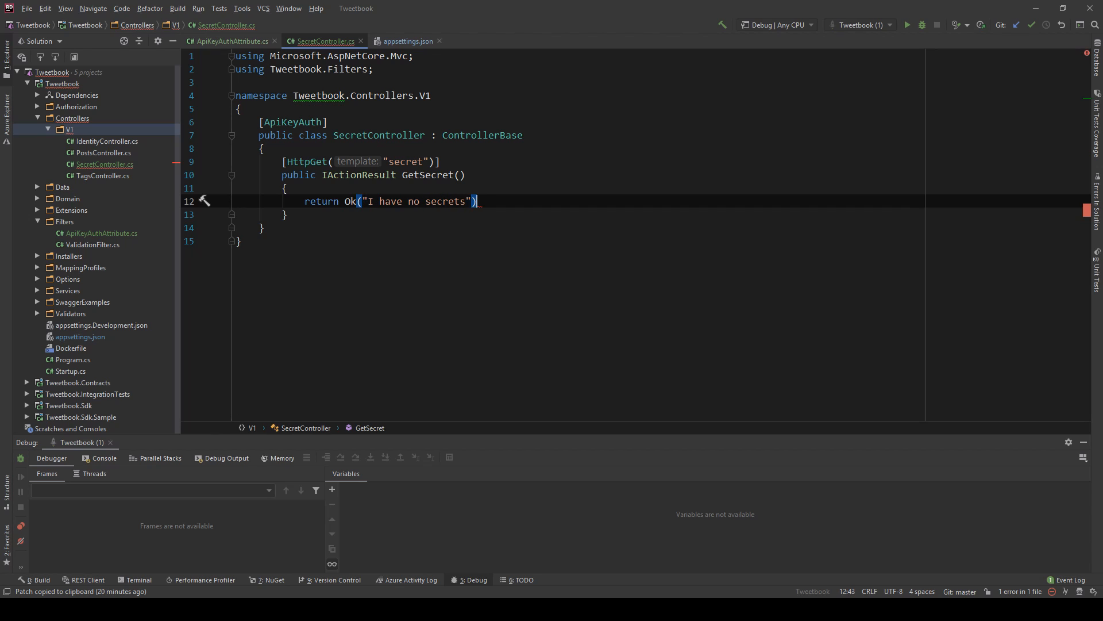
type(";")
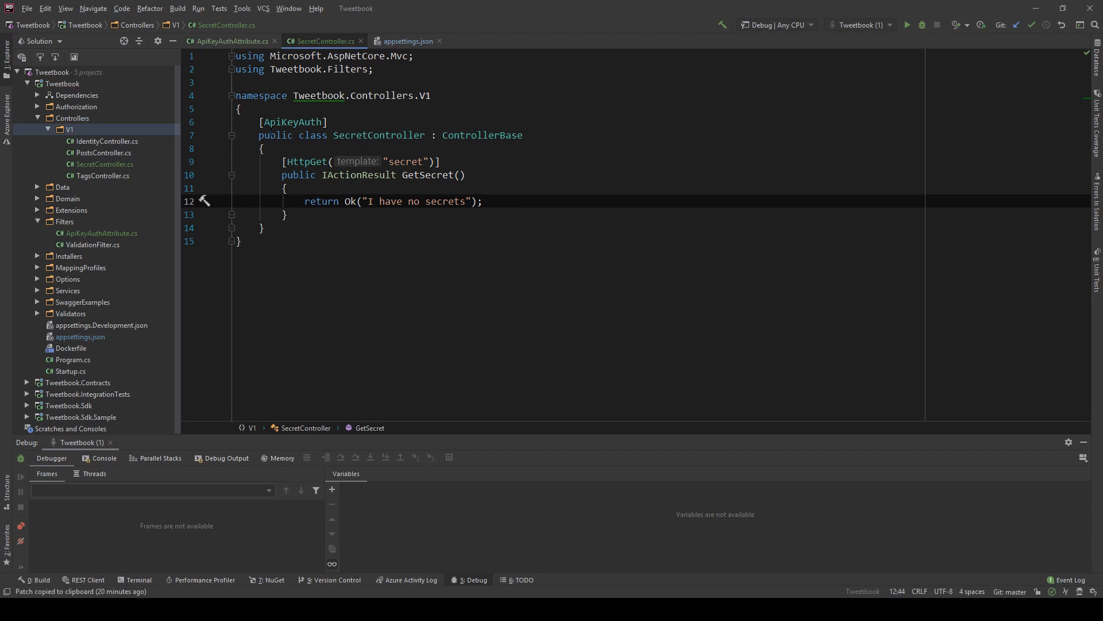
left_click_drag(261, 135, 261, 227)
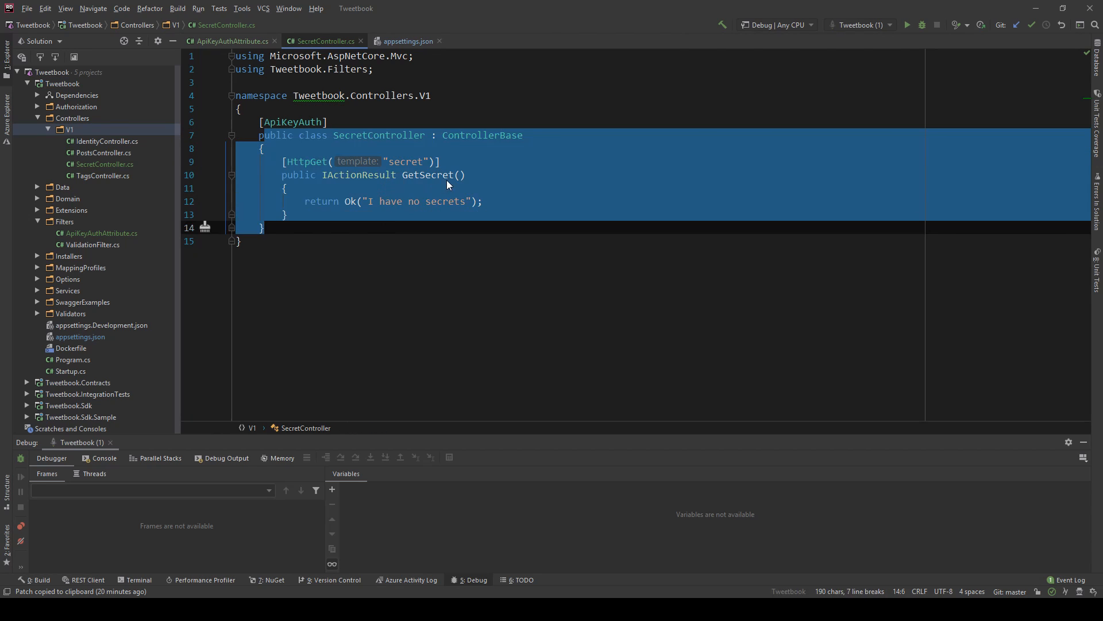
left_click(231, 42)
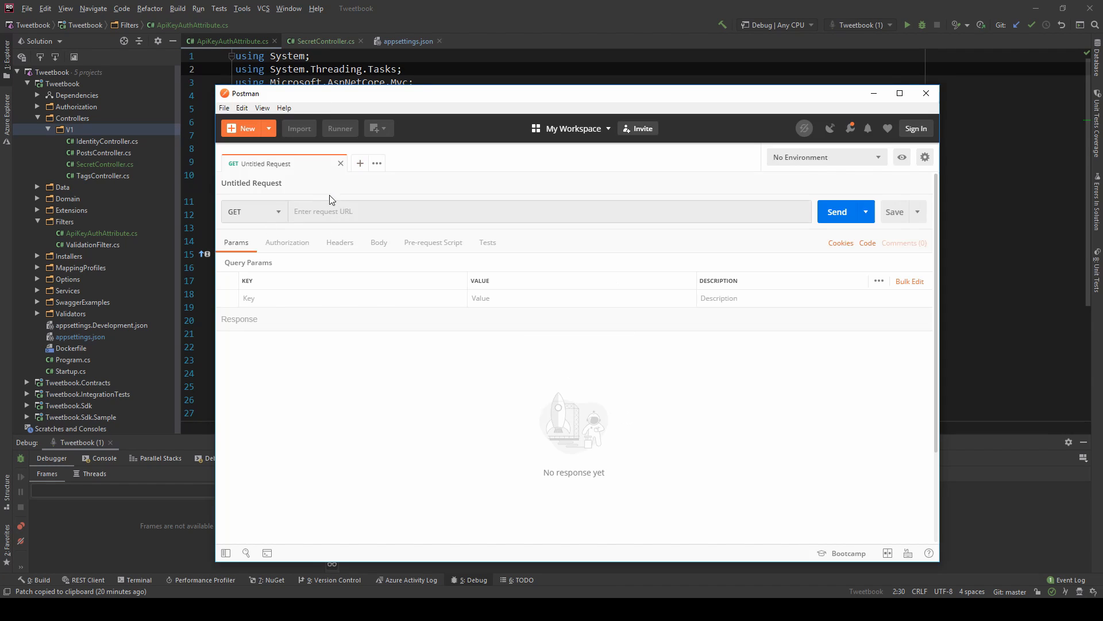
type("https://localhost:5001/secret")
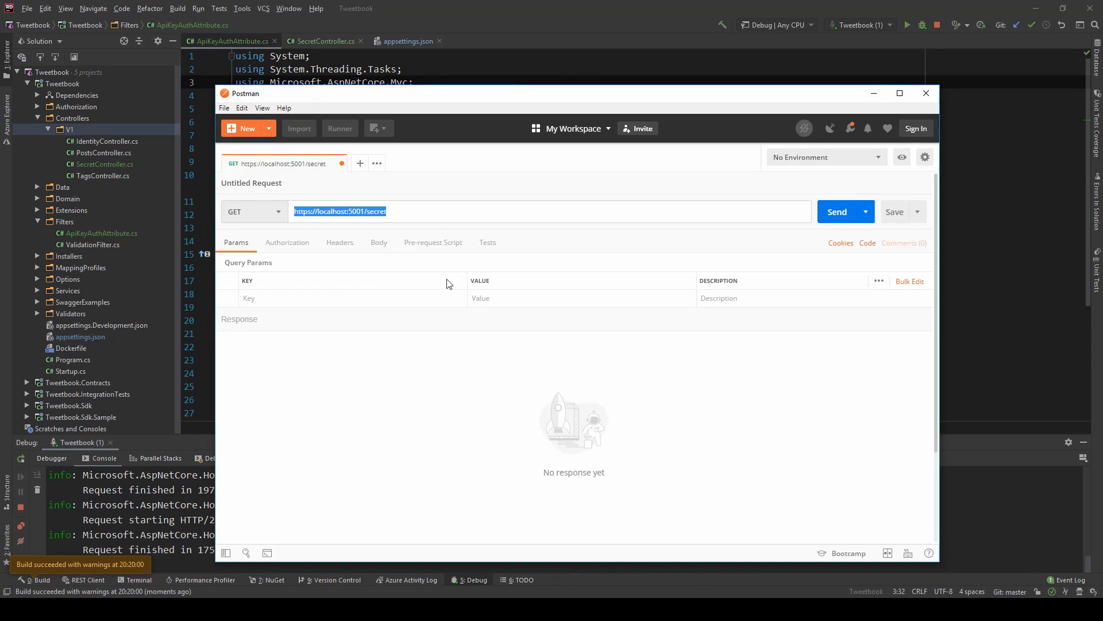
left_click(836, 212)
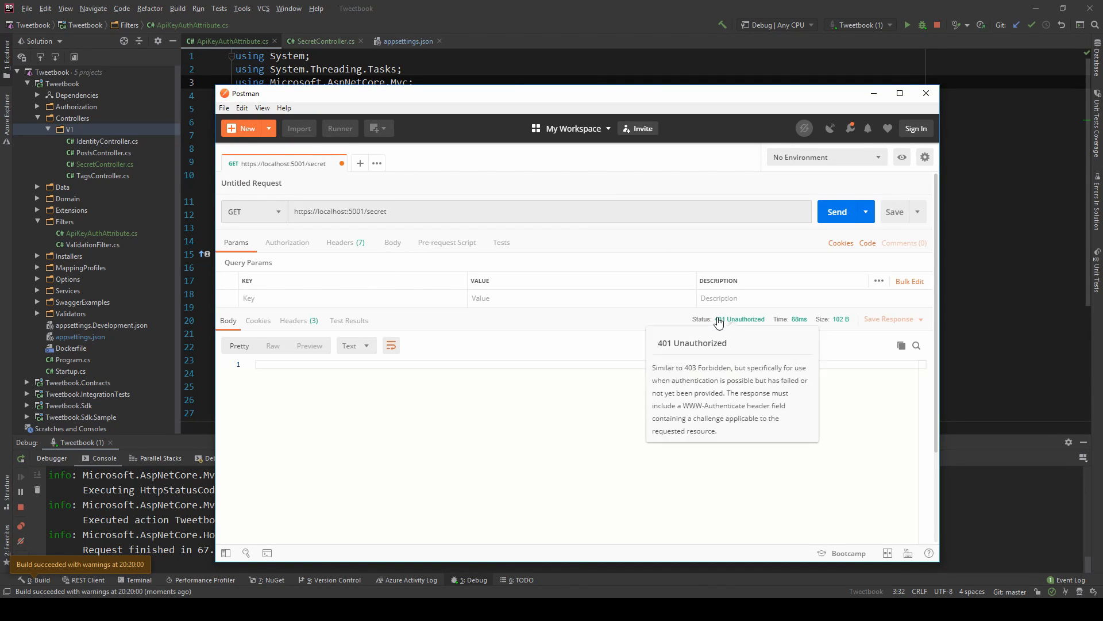
left_click(342, 242)
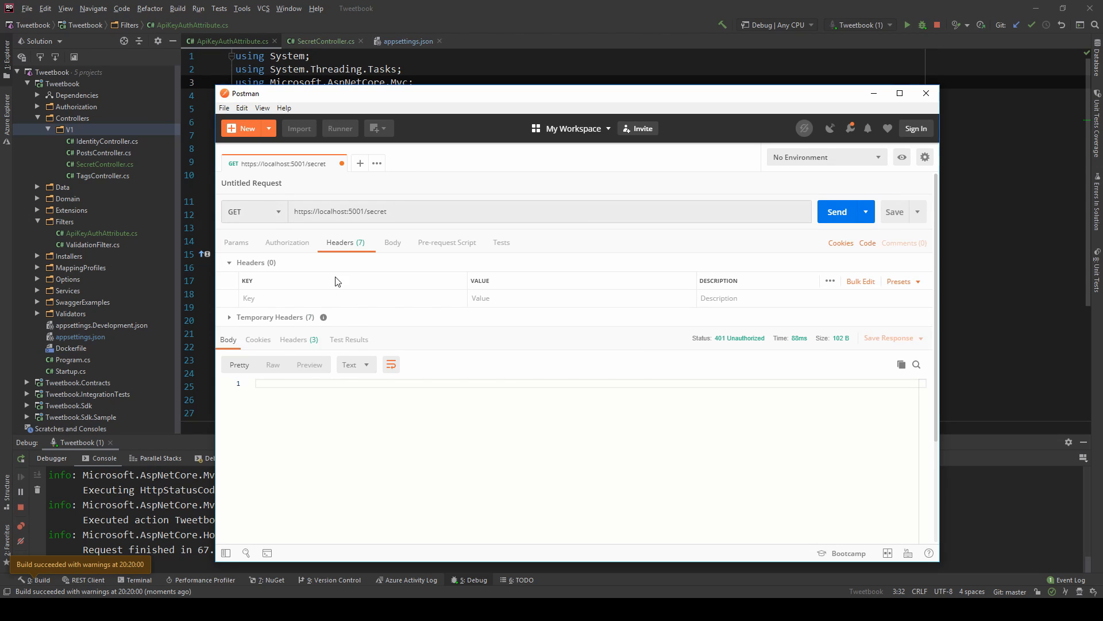
type("ApiKey")
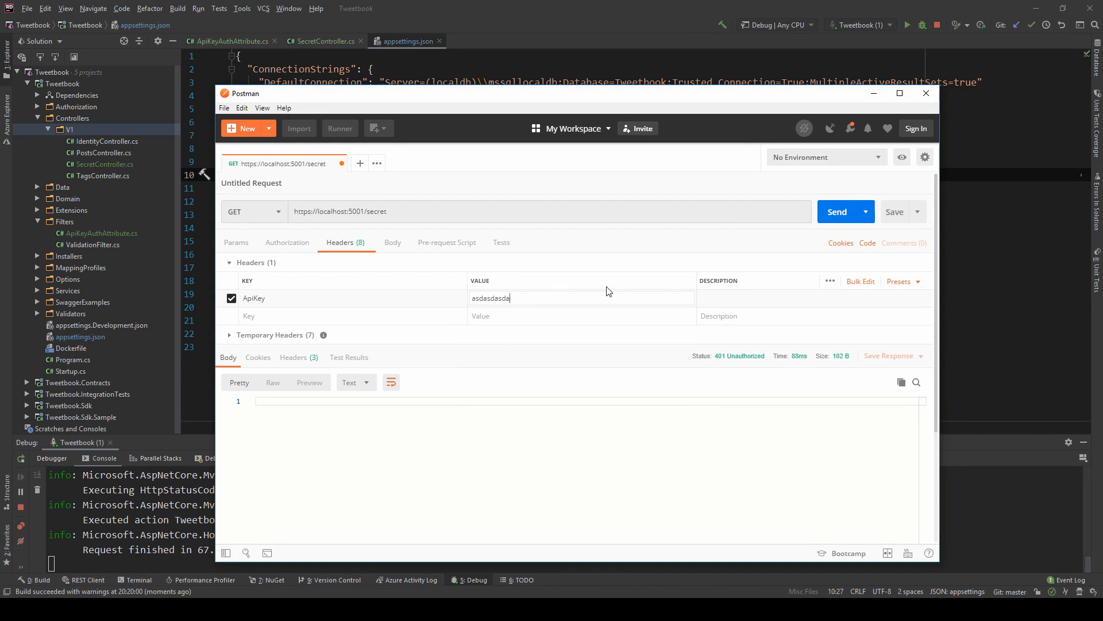
left_click(837, 212)
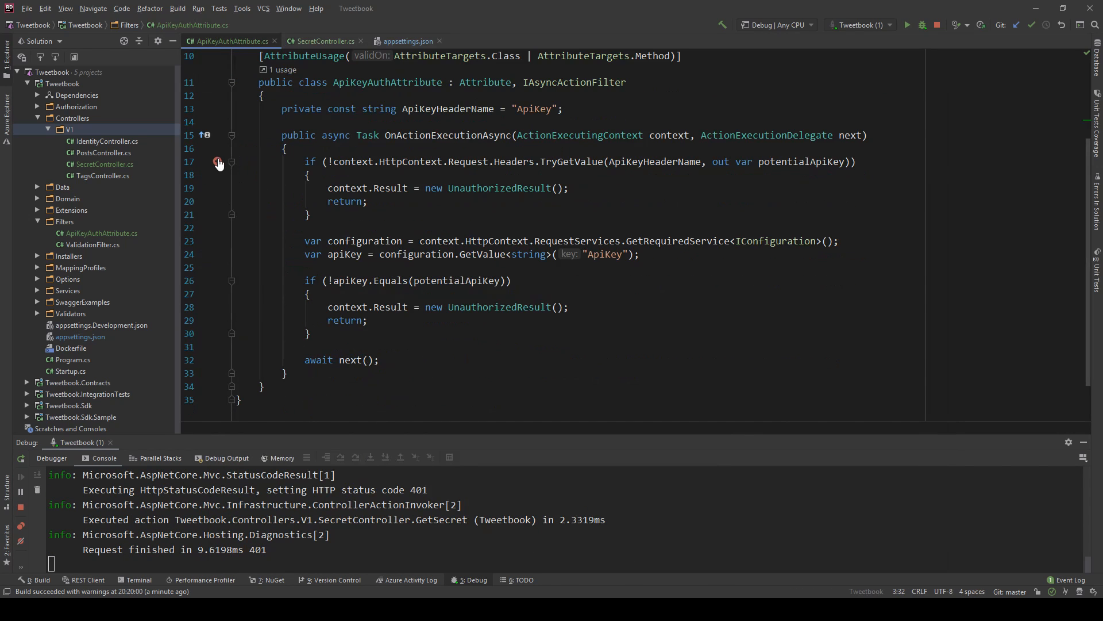
Break on the filter's header check, resend the request, and step over to inspect the configured apiKey.
left_click(836, 211)
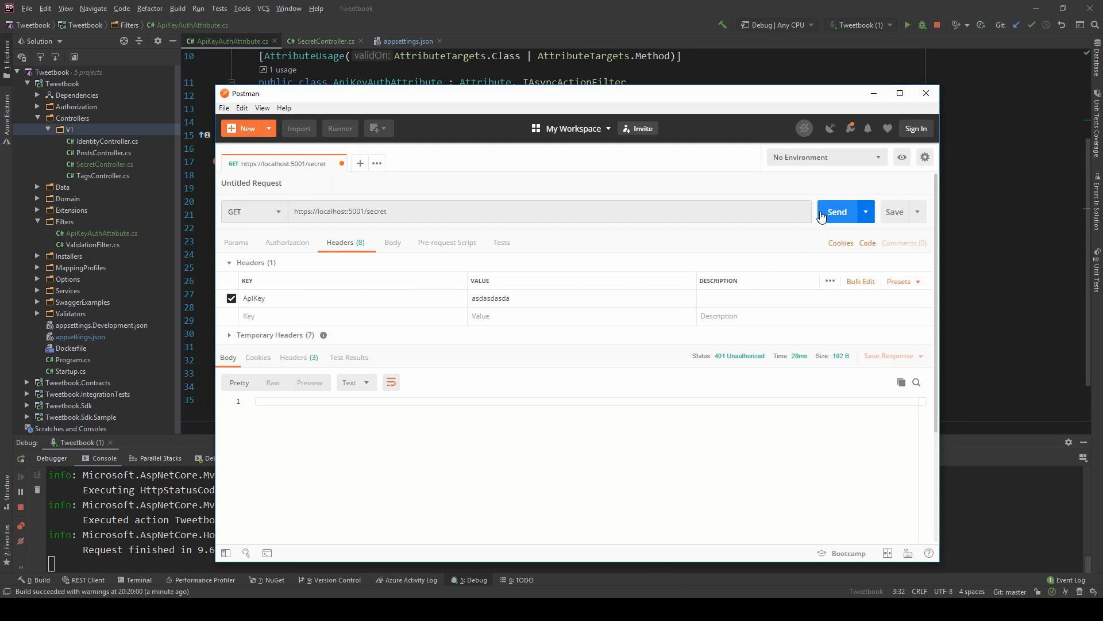
left_click(835, 211)
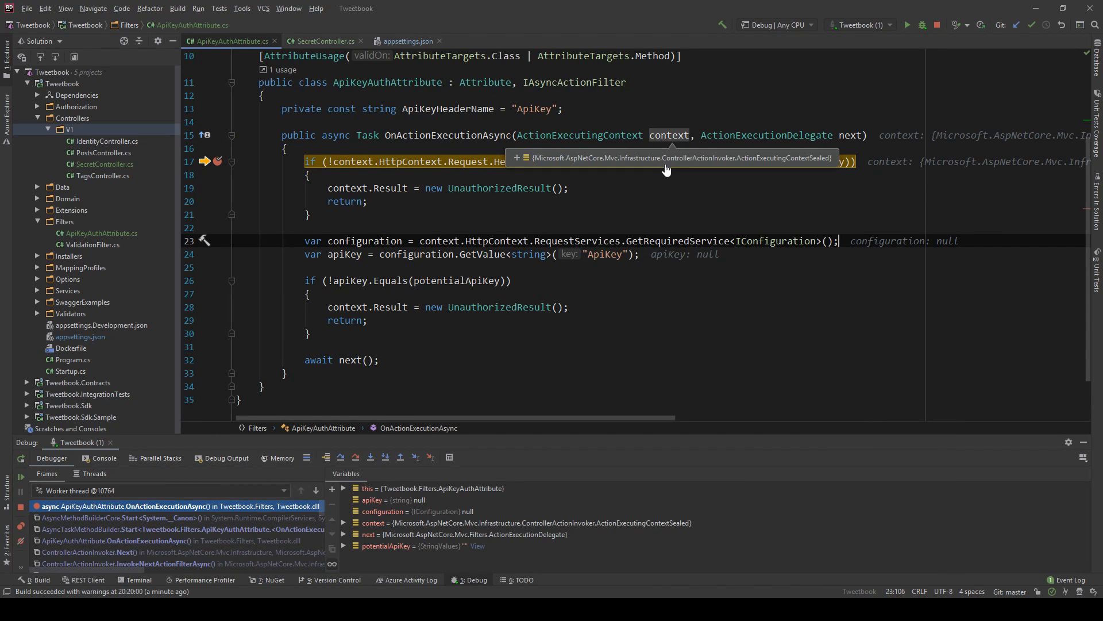
key("F10")
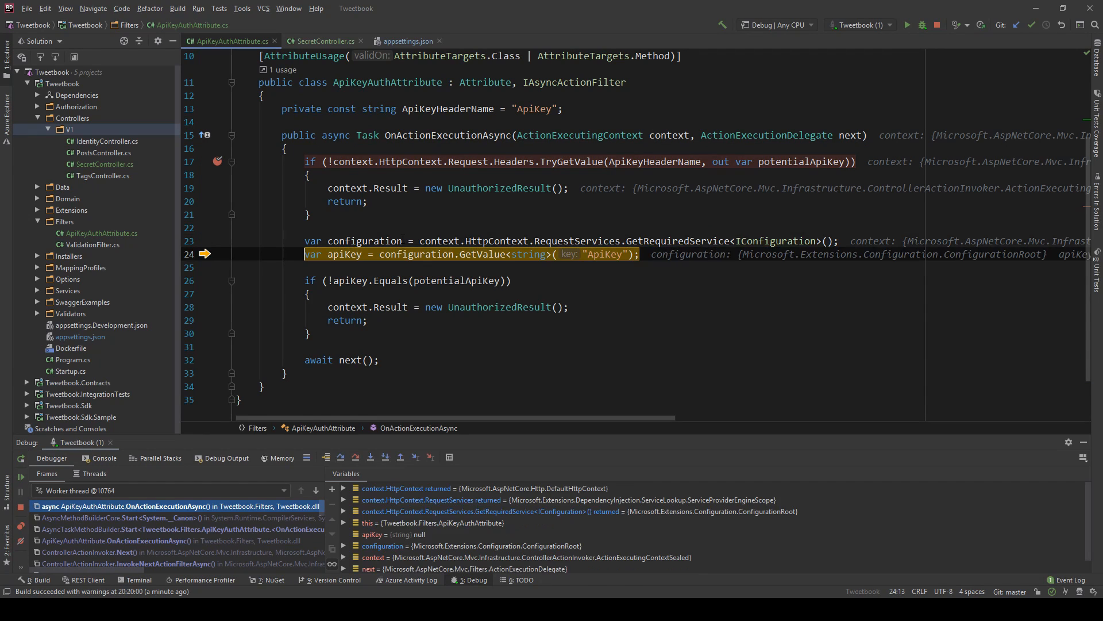
key("F10")
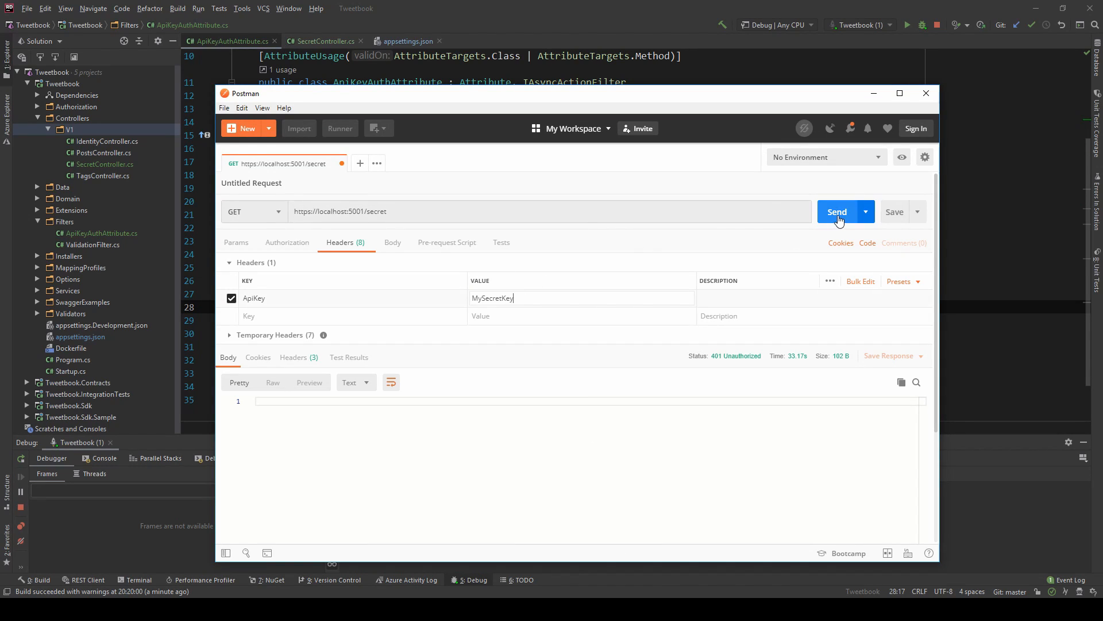
left_click(836, 211)
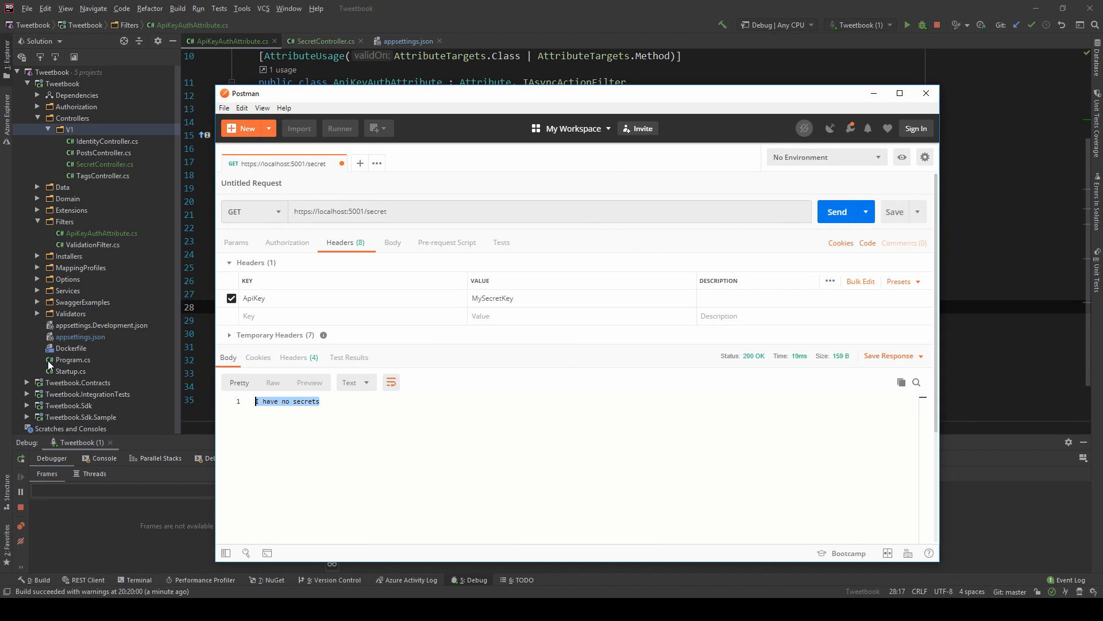